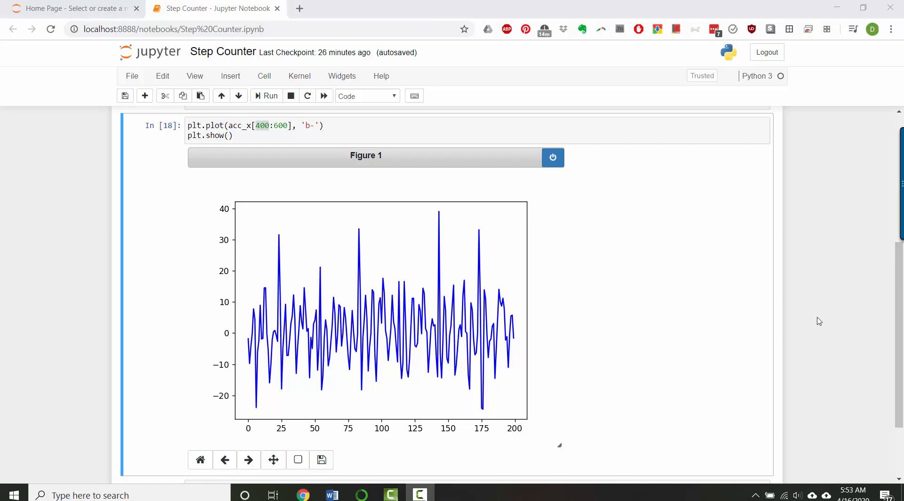
{"action": "mouse_move", "coordinate": [837, 309]}
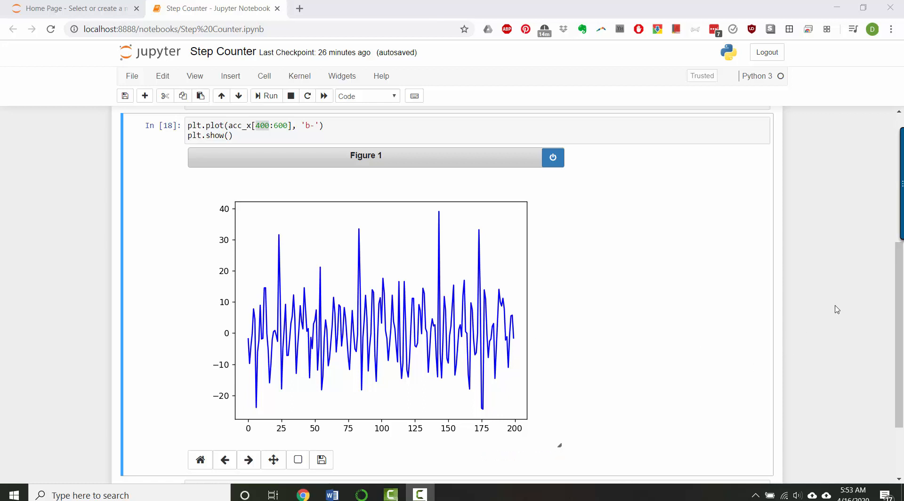
Start a new cell defining the function get_peaks(data).
{"action": "scroll", "scroll_direction": "down", "scroll_amount": 3}
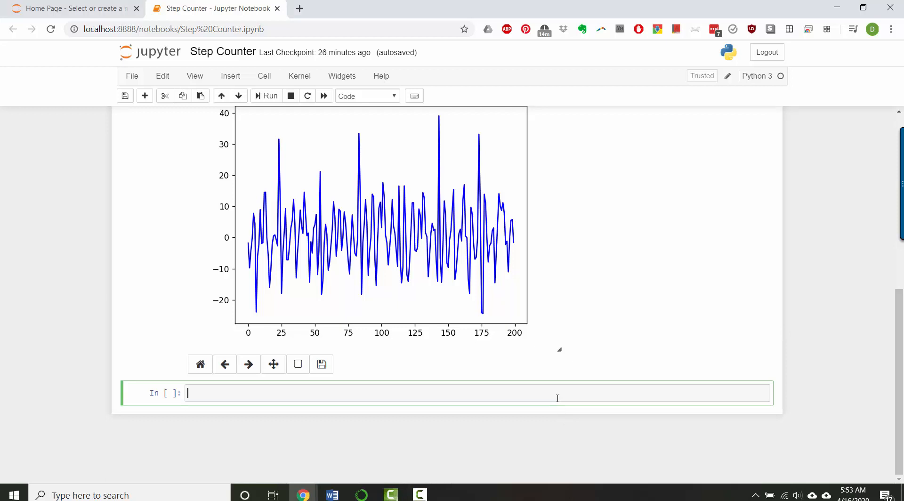
{"action": "mouse_move", "coordinate": [634, 385]}
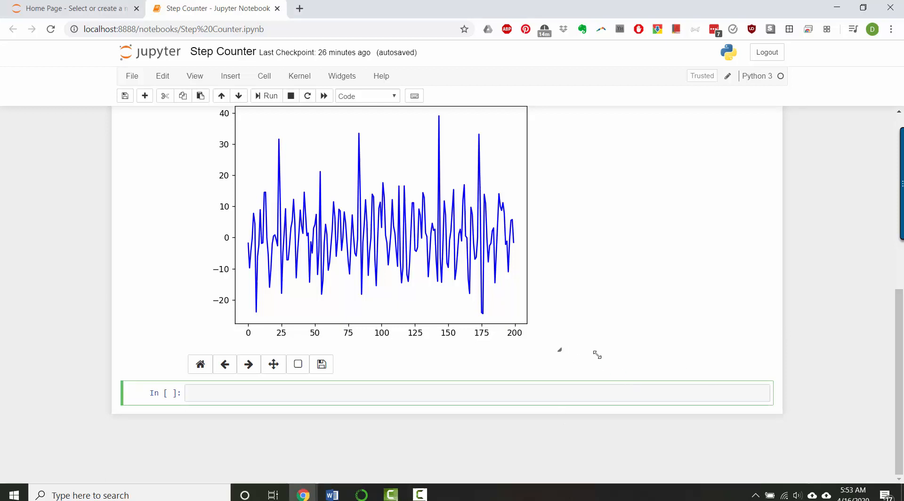
{"action": "scroll", "scroll_direction": "up", "scroll_amount": 3}
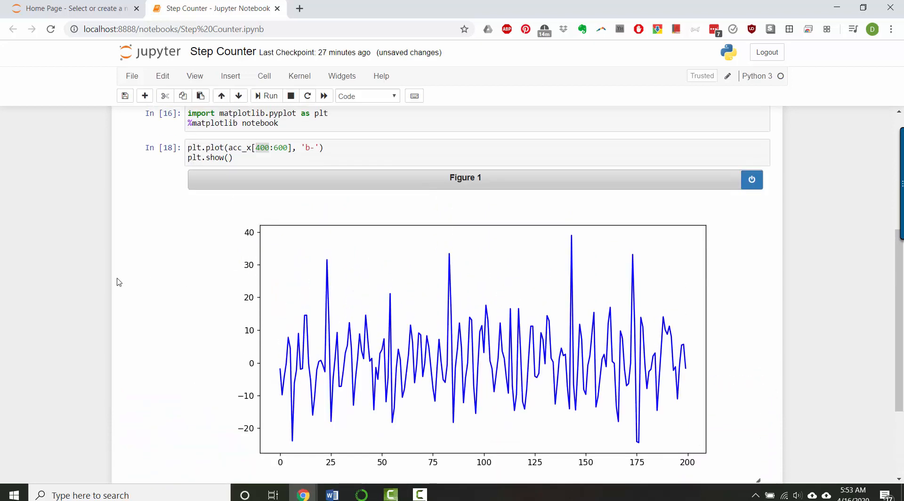
{"action": "scroll", "scroll_direction": "down", "scroll_amount": 3}
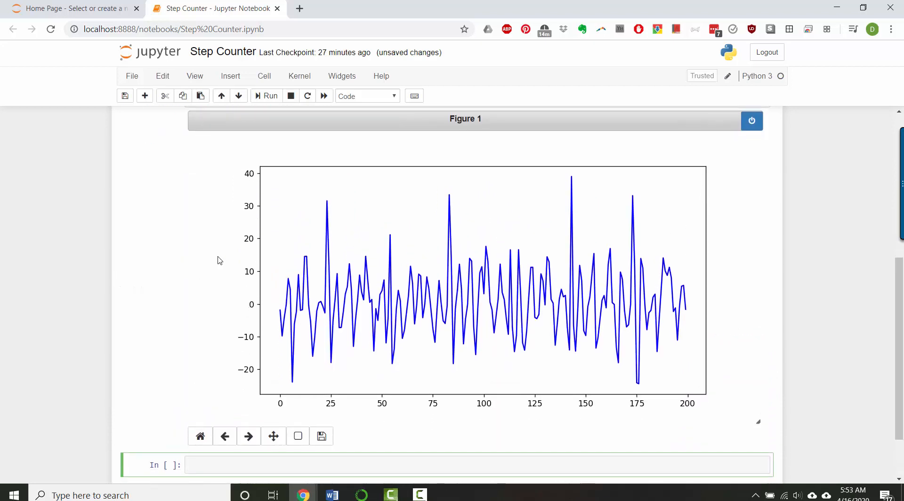
{"action": "mouse_move", "coordinate": [292, 287]}
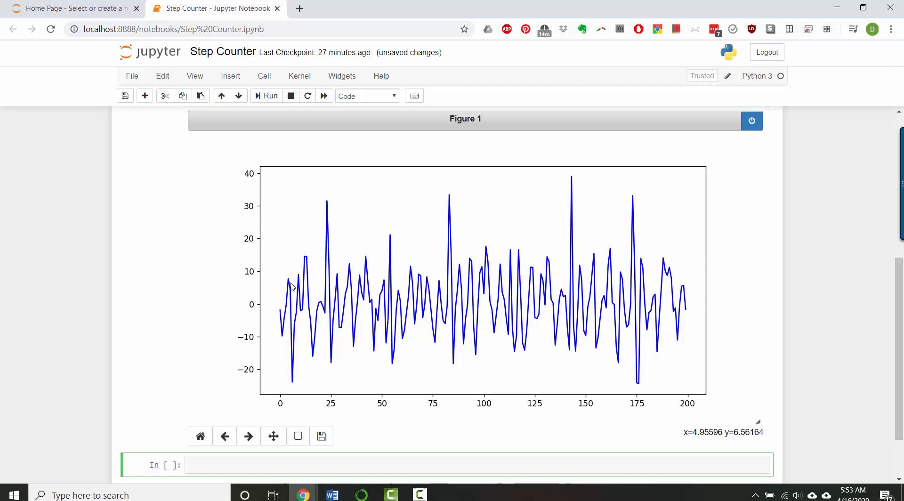
{"action": "mouse_move", "coordinate": [324, 218]}
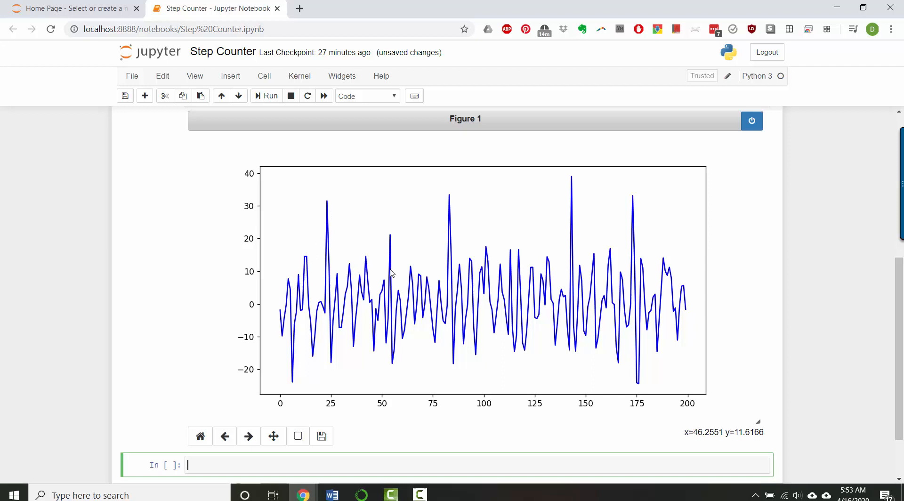
{"action": "scroll", "scroll_direction": "down", "scroll_amount": 3}
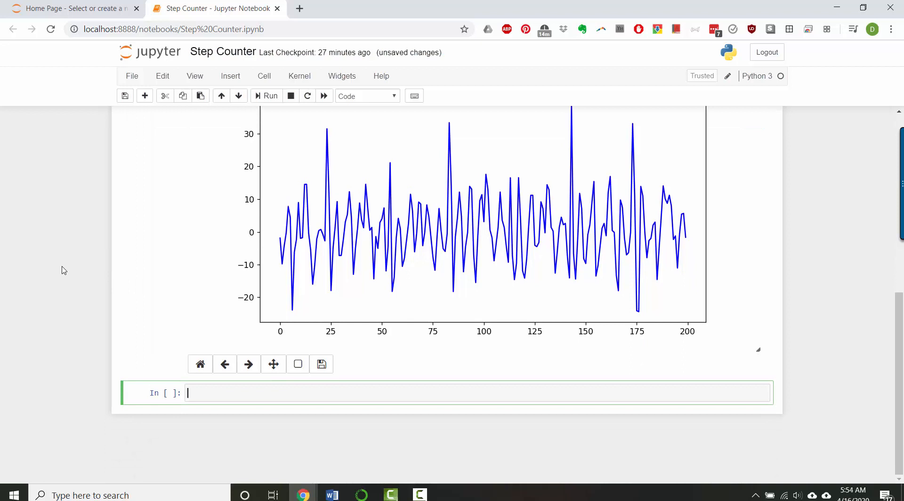
{"action": "mouse_move", "coordinate": [244, 280]}
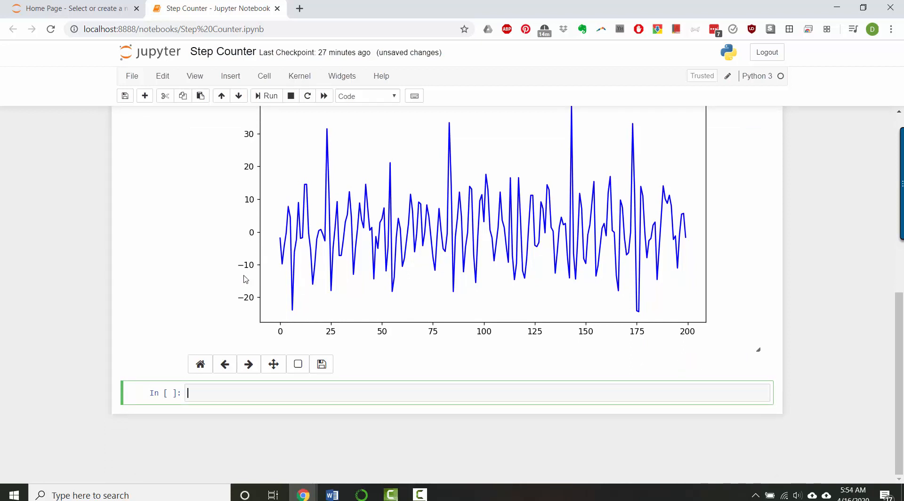
{"action": "mouse_move", "coordinate": [300, 313]}
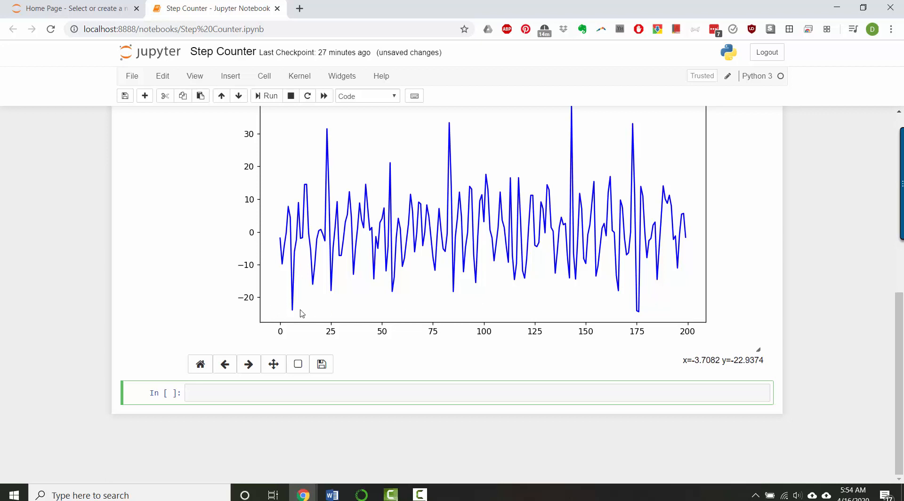
{"action": "mouse_move", "coordinate": [298, 363]}
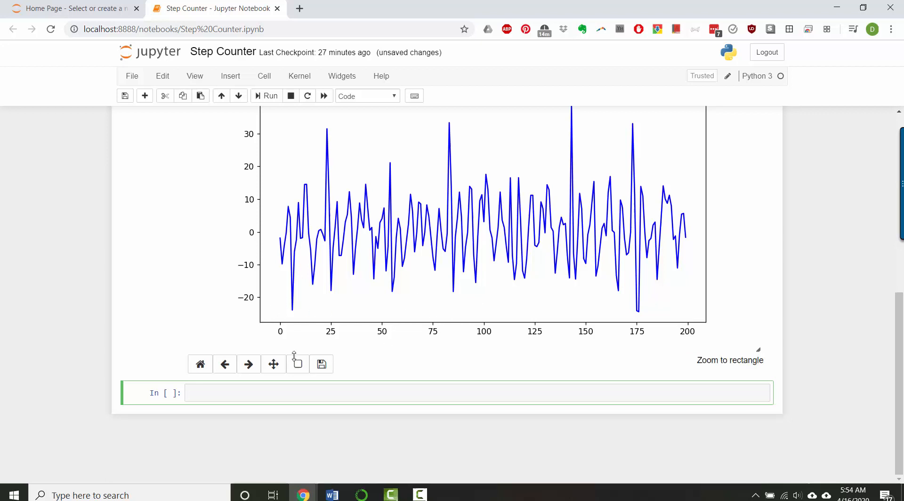
{"action": "mouse_move", "coordinate": [300, 195]}
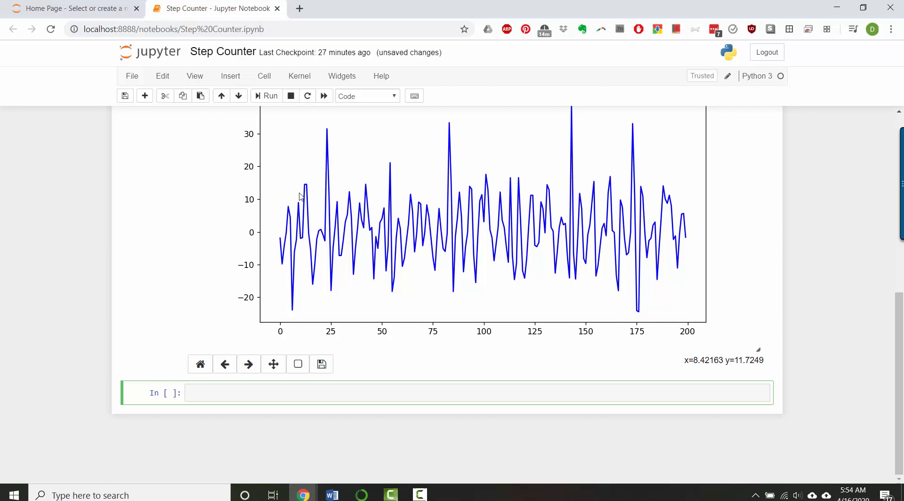
{"action": "type", "text": "d"}
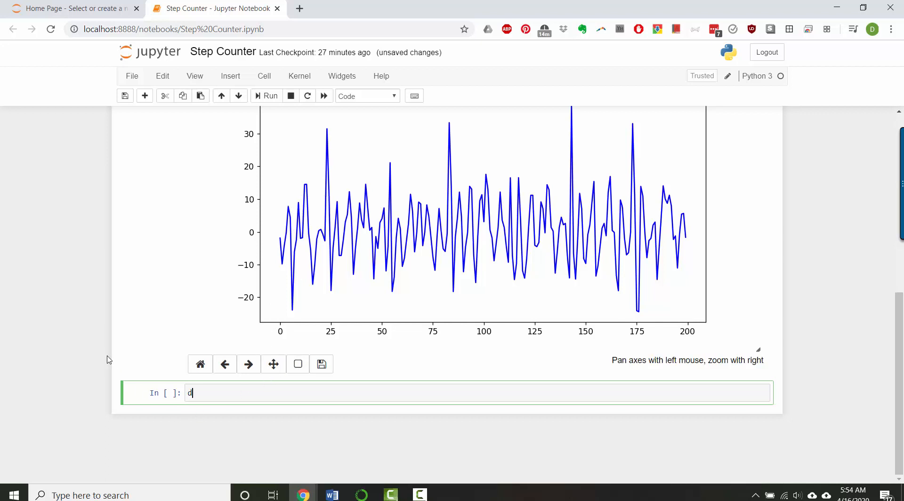
{"action": "type", "text": "ef geat"}
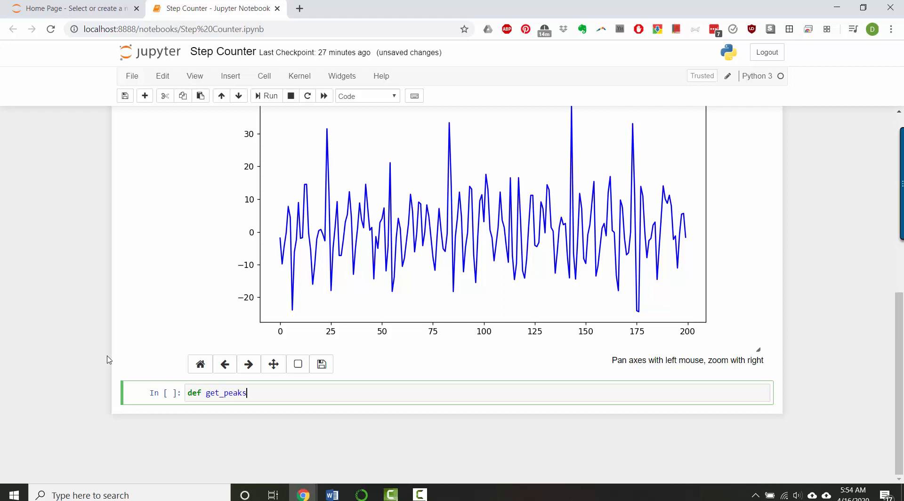
{"action": "type", "text": "(dat)"}
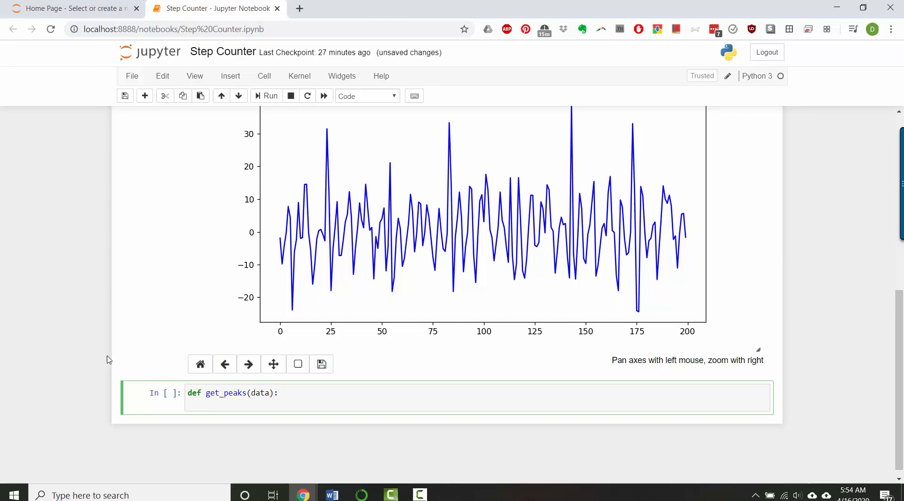
Loop i over range(1, len(data)-1) to visit every interior sample.
{"action": "type", "text": "for"}
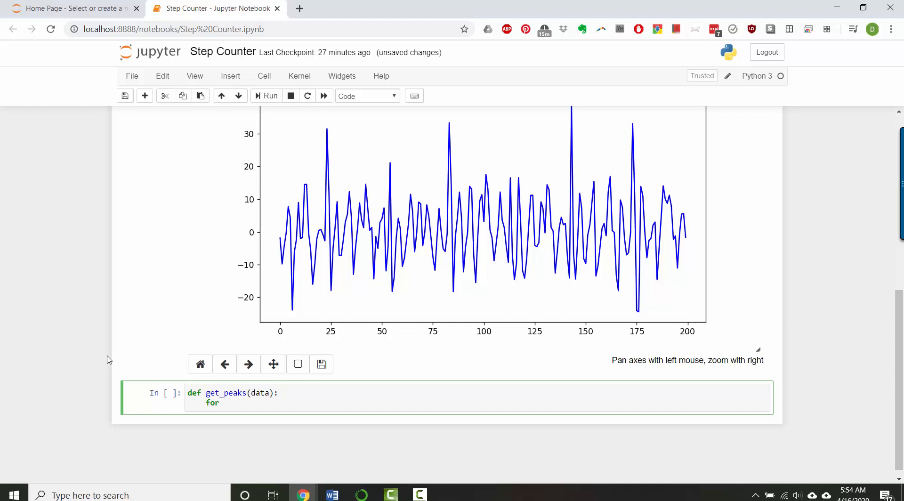
{"action": "type", "text": "i i"}
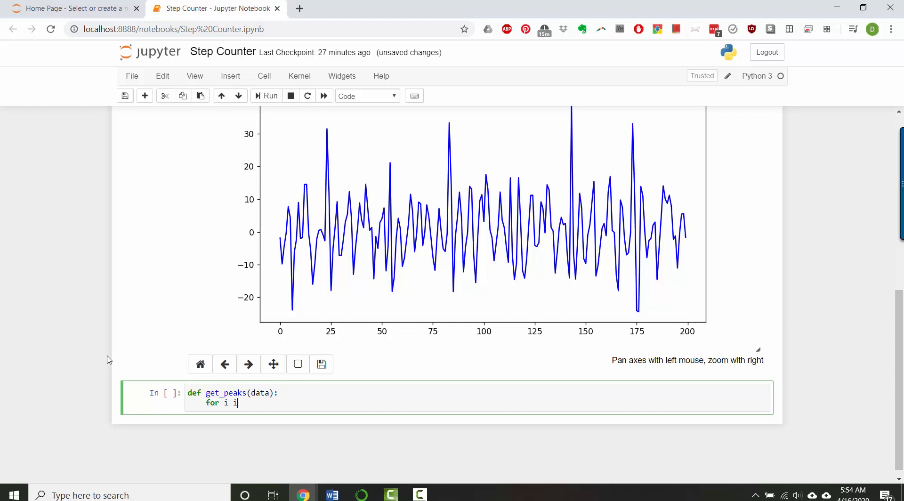
{"action": "type", "text": "n range("}
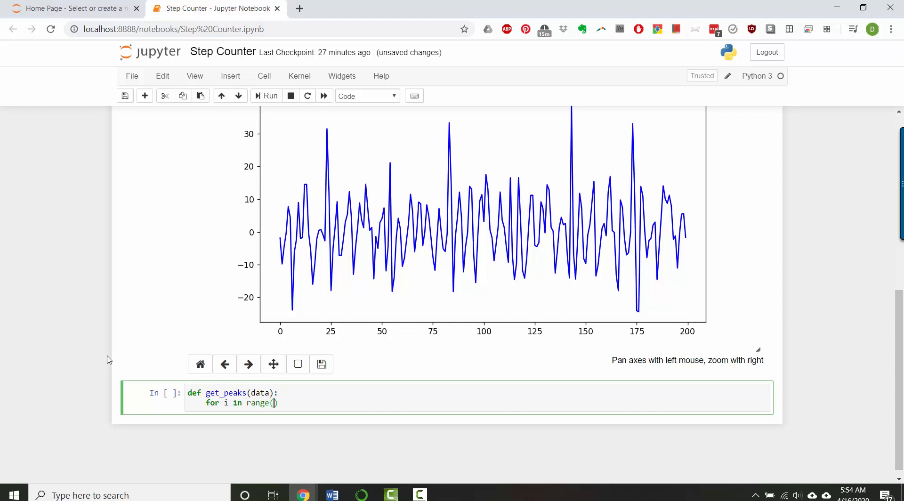
{"action": "type", "text": "1,"}
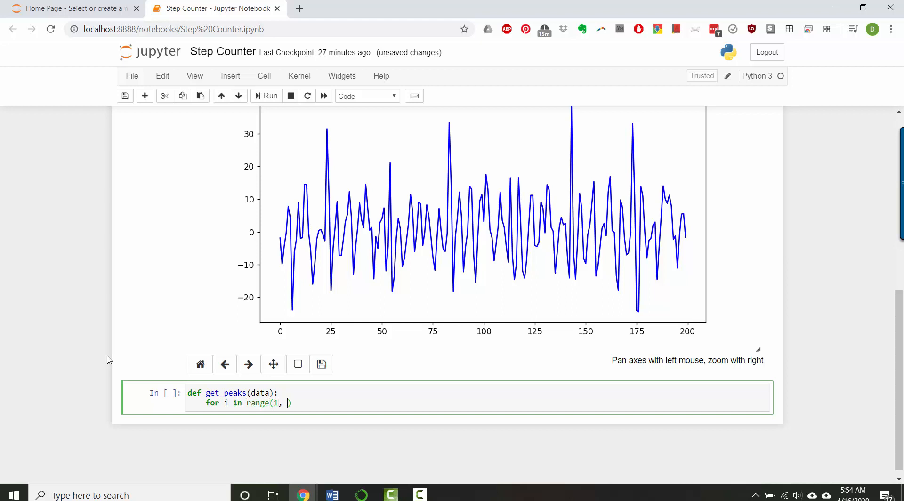
{"action": "type", "text": "len(data)"}
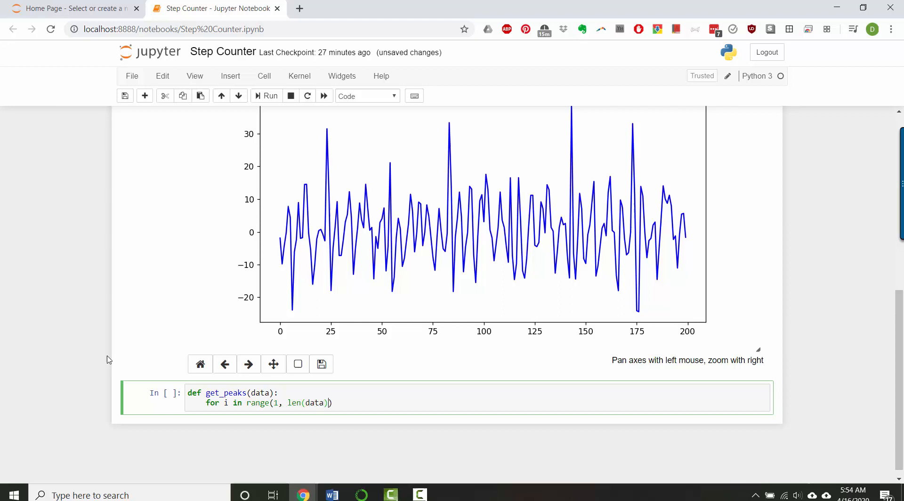
{"action": "type", "text": "-1"}
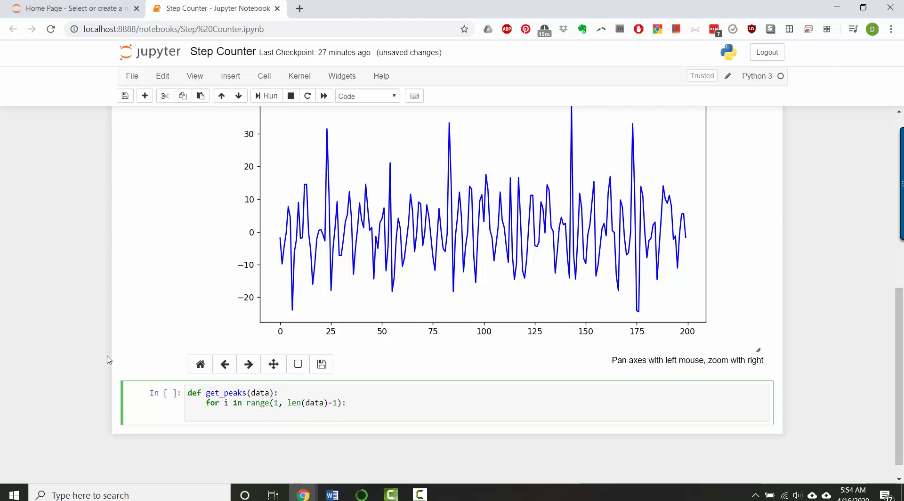
Add the condition data[i] > data[i-1] and data[i] > data[i+1] for a local peak.
{"action": "type", "text": "if"}
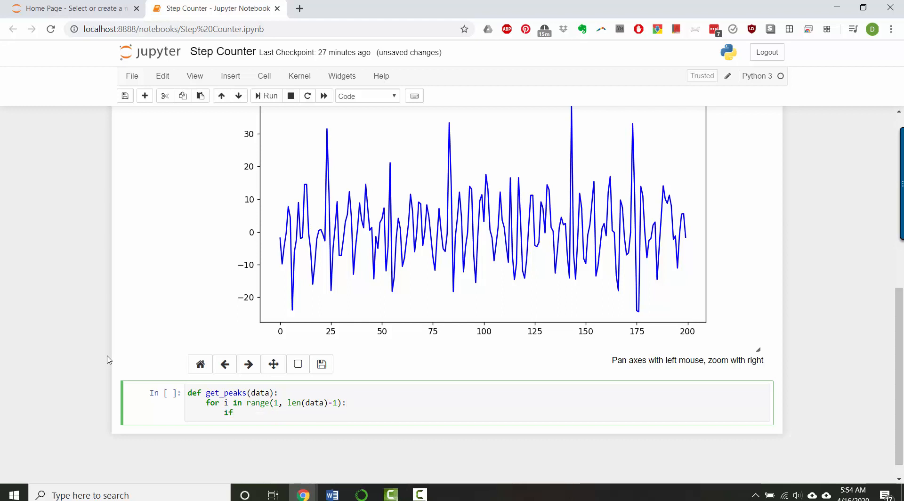
{"action": "type", "text": "(data[])"}
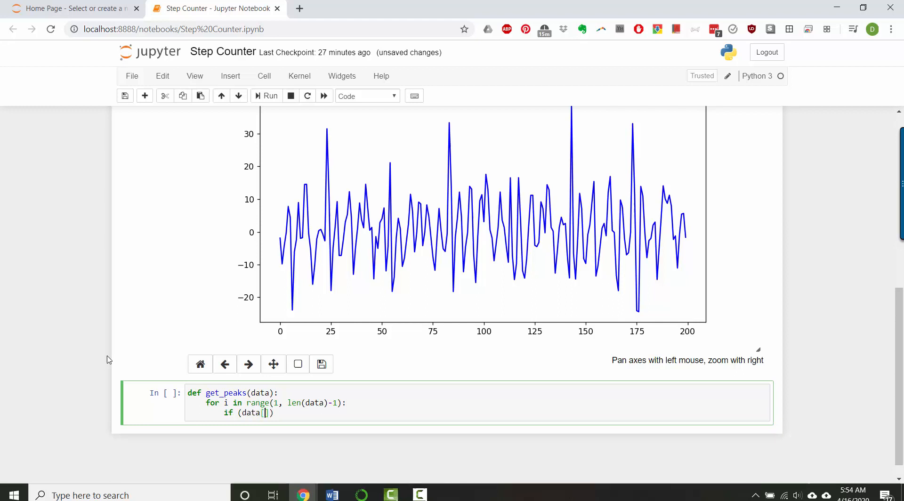
{"action": "type", "text": "i] > d"}
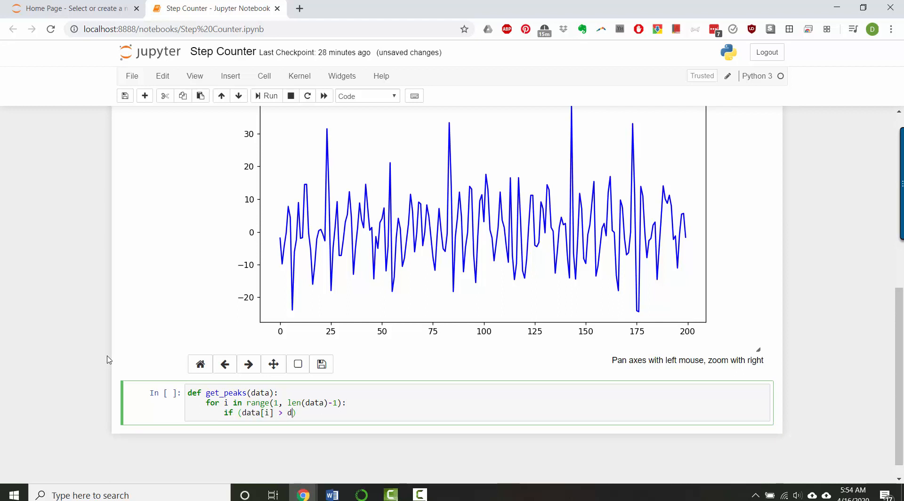
{"action": "type", "text": "ata[i-1] and data[i]"}
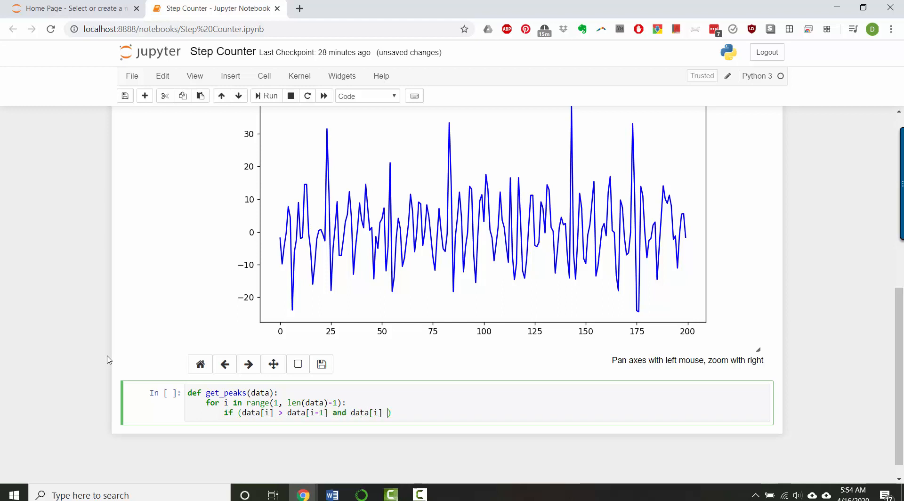
{"action": "type", "text": "> data[i+1]"}
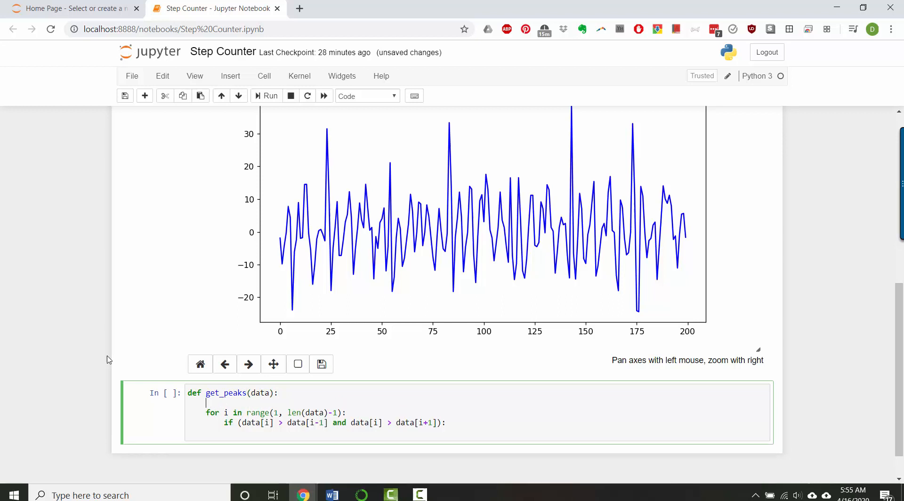
Initialise peaks_x = [], append i inside the if block, and return peaks_x.
{"action": "type", "text": "x_peaks"}
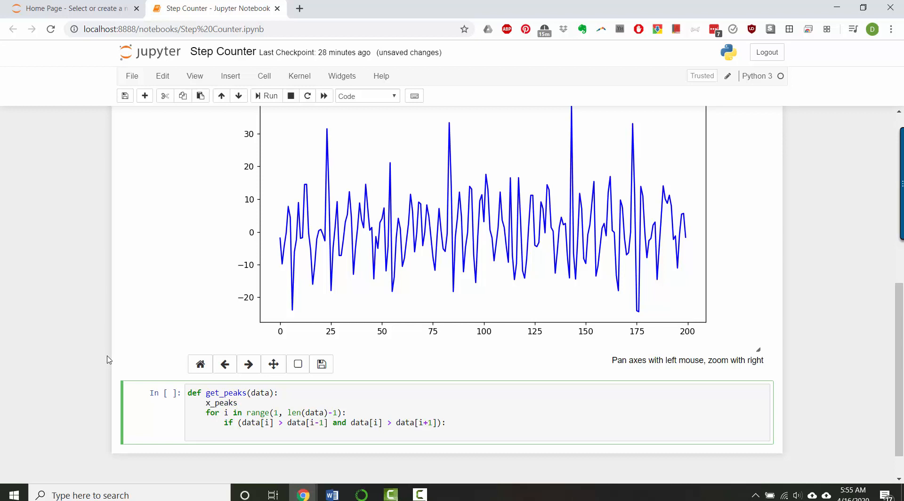
{"action": "key", "text": "Backspace"}
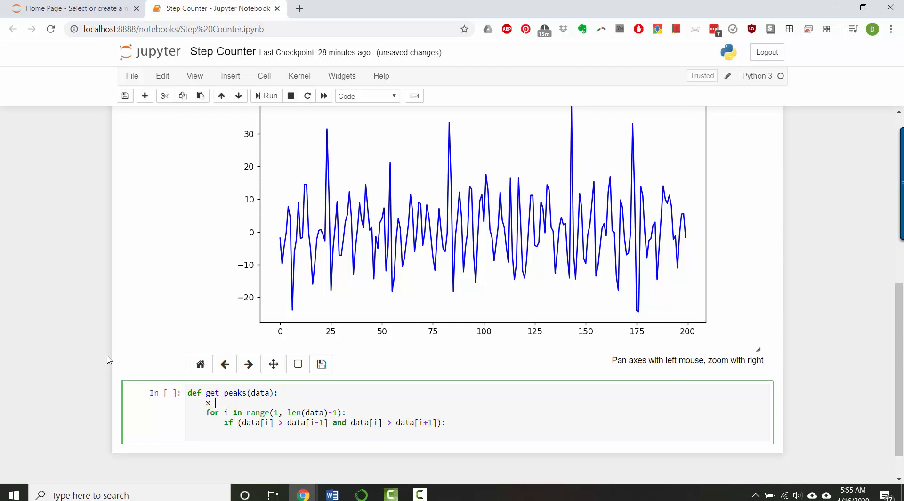
{"action": "type", "text": "peaks_x = []"}
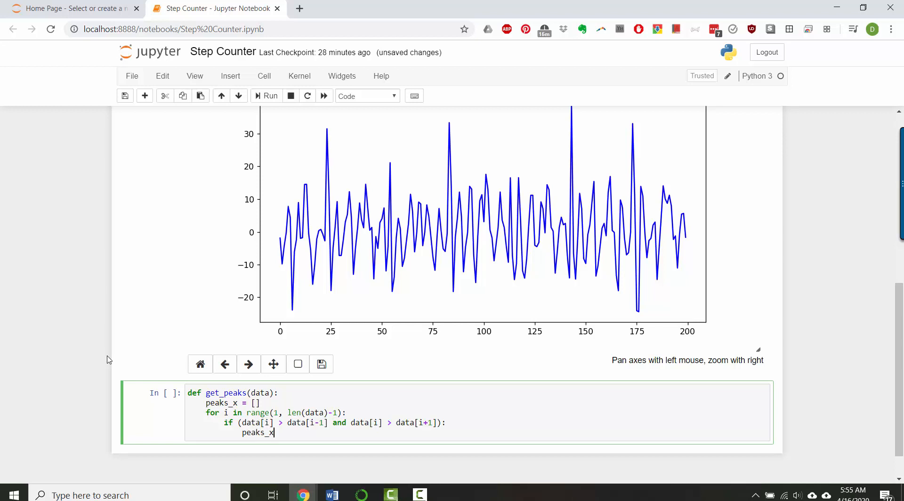
{"action": "type", "text": ".append(i)"}
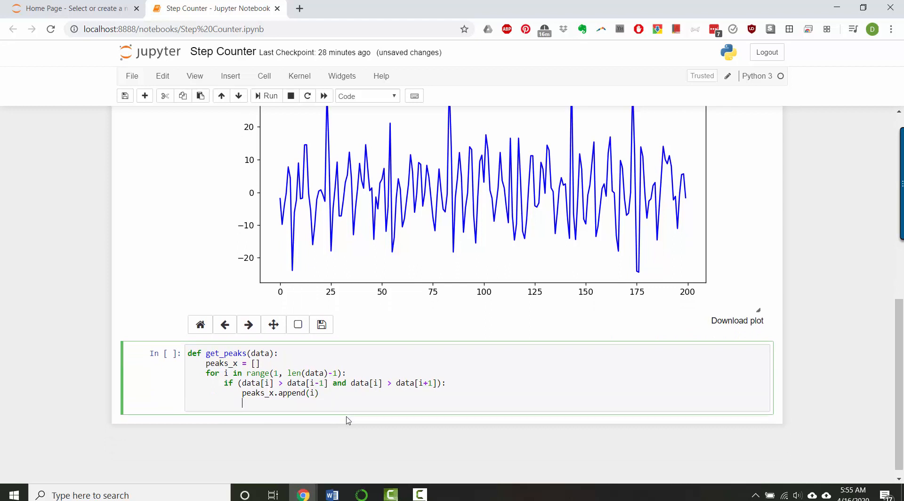
{"action": "type", "text": "return"}
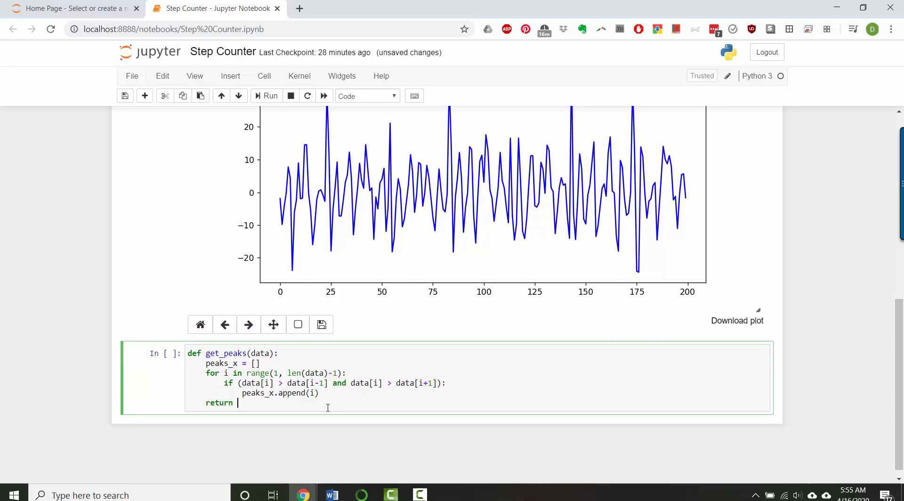
{"action": "type", "text": "peaks_x"}
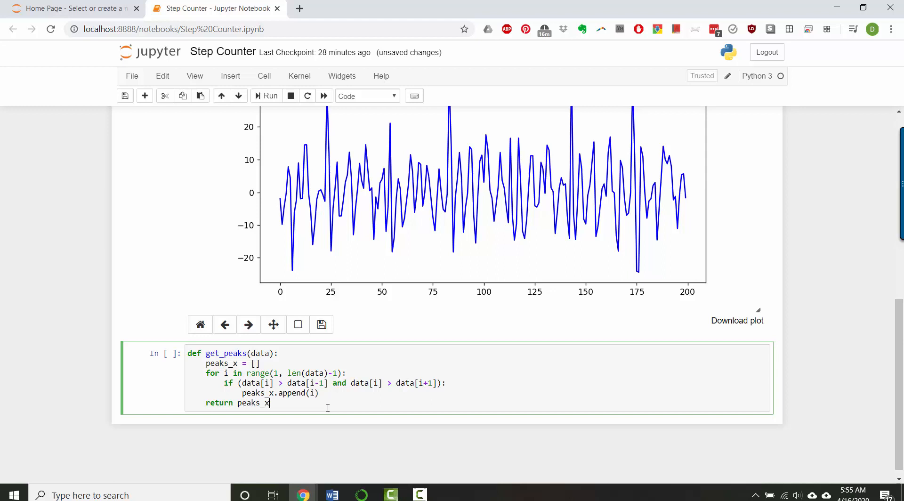
Run the get_peaks definition and write peaks_x = get_peaks(acc_x[400:600]) in the next cell.
{"action": "left_click", "coordinate": [267, 95]}
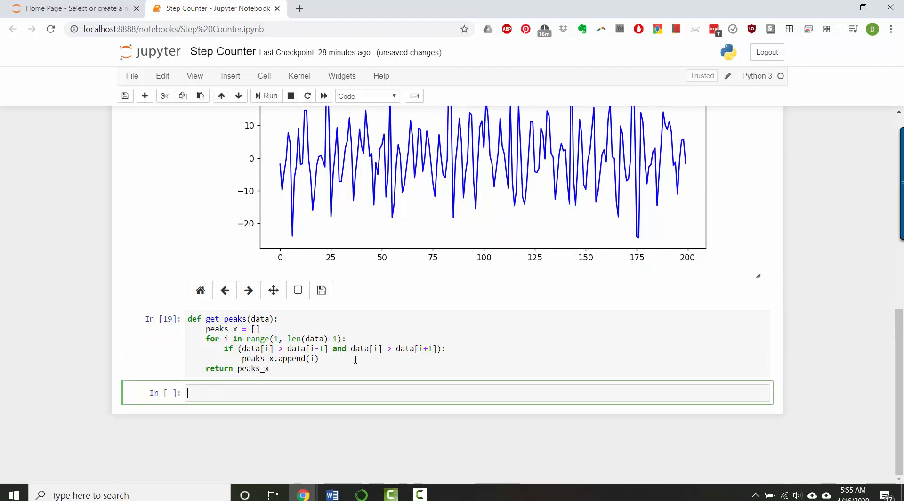
{"action": "type", "text": "peaks_x = get"}
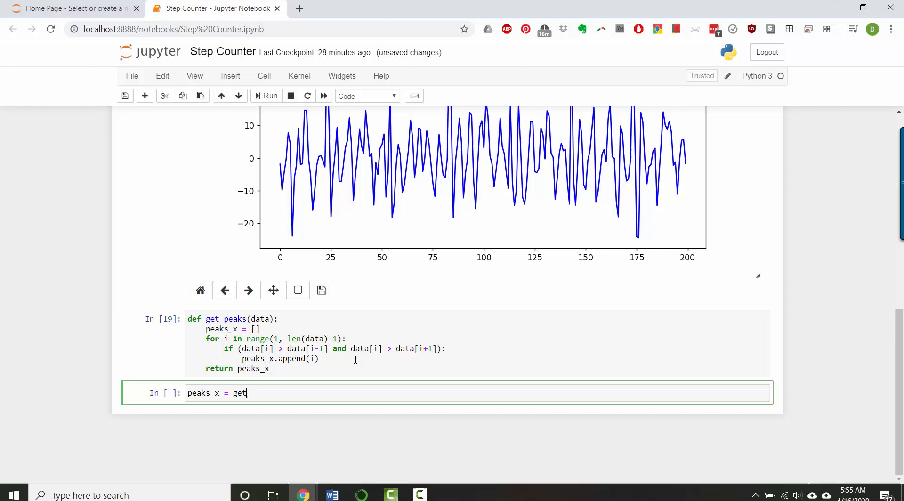
{"action": "type", "text": "_peaks()"}
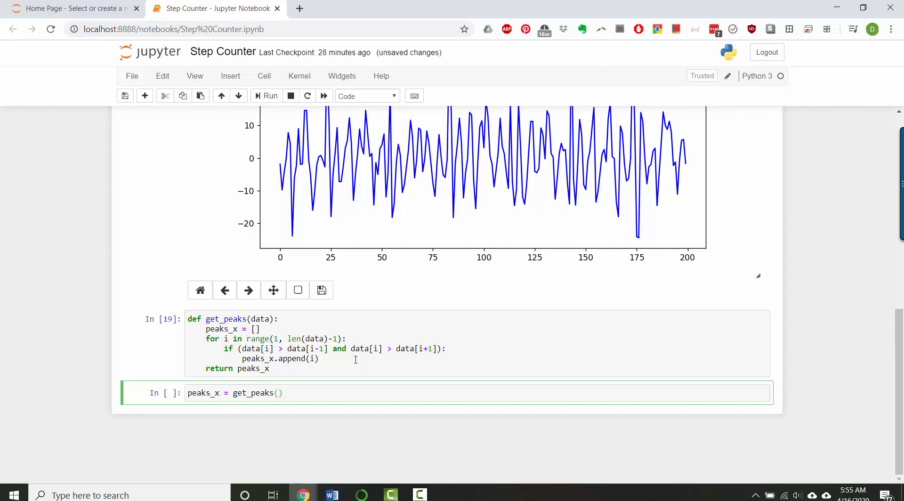
{"action": "type", "text": "acc_x"}
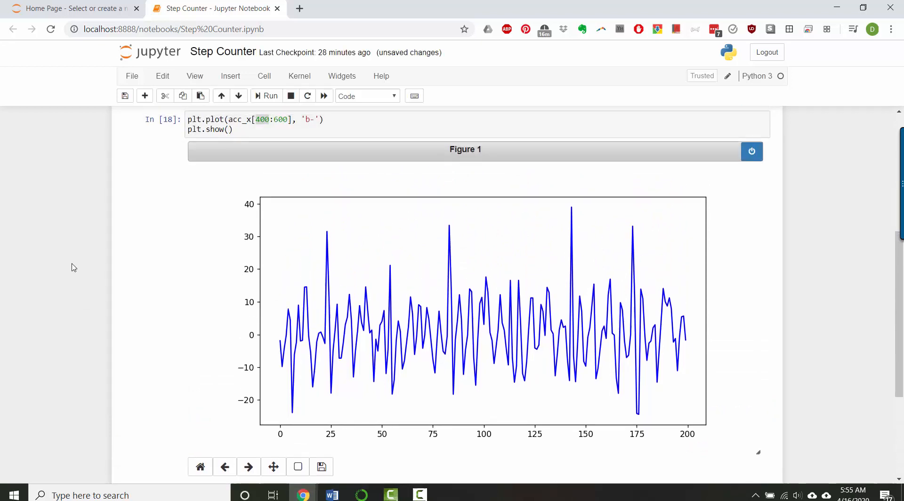
{"action": "scroll", "scroll_direction": "down", "scroll_amount": 3}
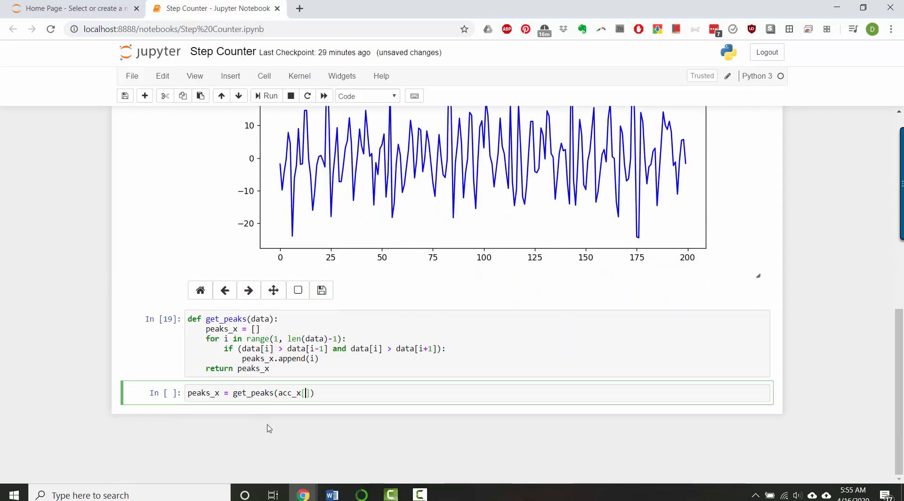
{"action": "type", "text": "400:"}
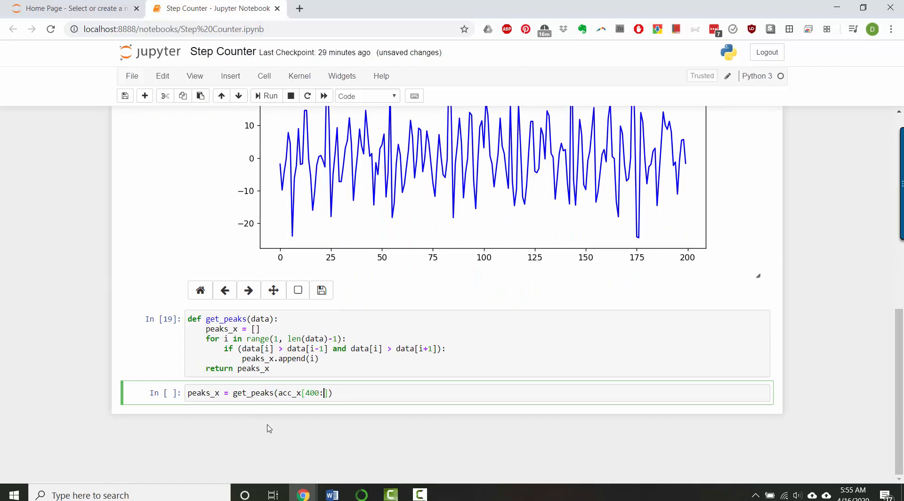
{"action": "type", "text": "600"}
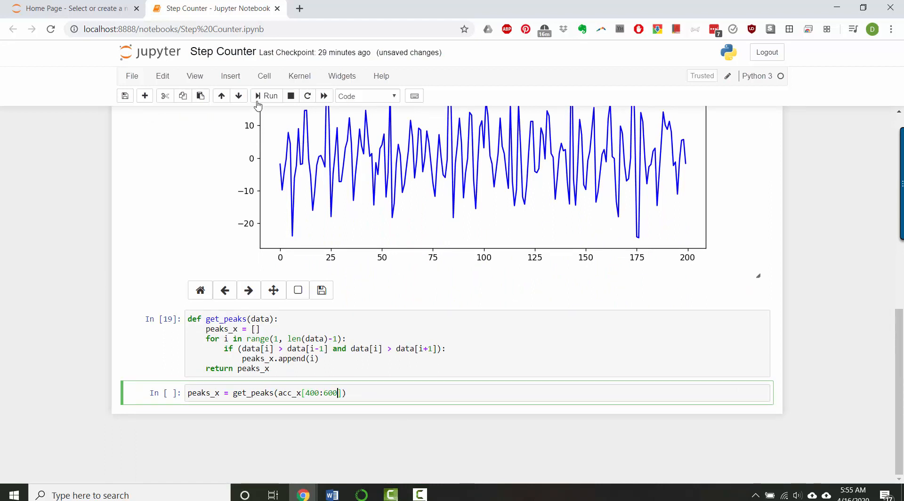
Run the peaks_x cell and move into the fresh empty cell below.
{"action": "left_click", "coordinate": [266, 96]}
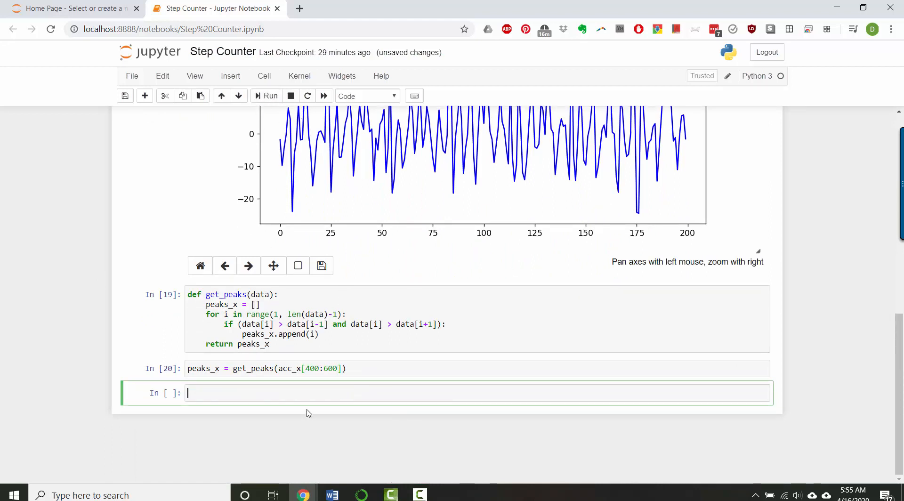
{"action": "scroll", "scroll_direction": "down", "scroll_amount": 3}
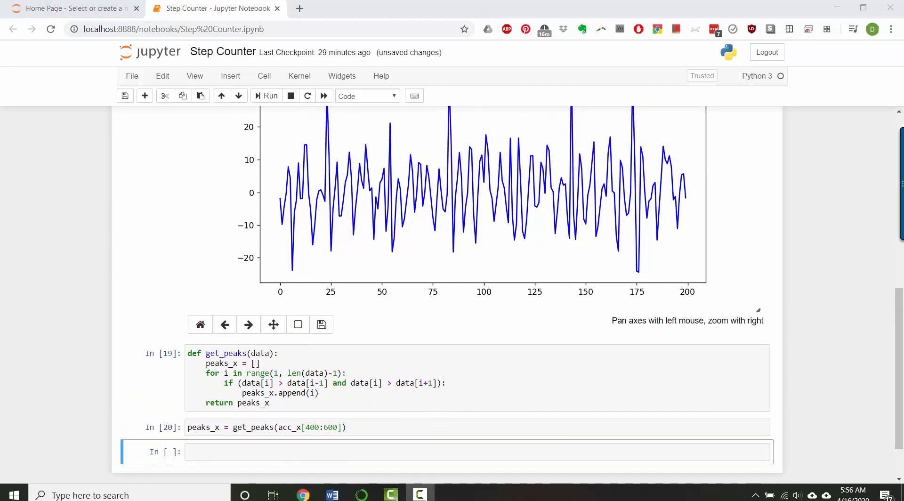
{"action": "left_click", "coordinate": [404, 451]}
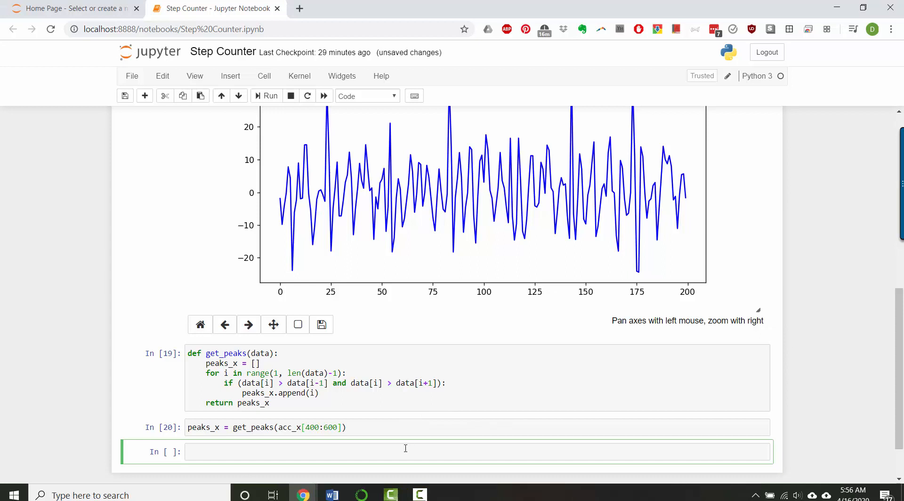
Write plt.plot(peaks_x, [0]*(len(peaks_x))) to place each peak along zero.
{"action": "type", "text": "p"}
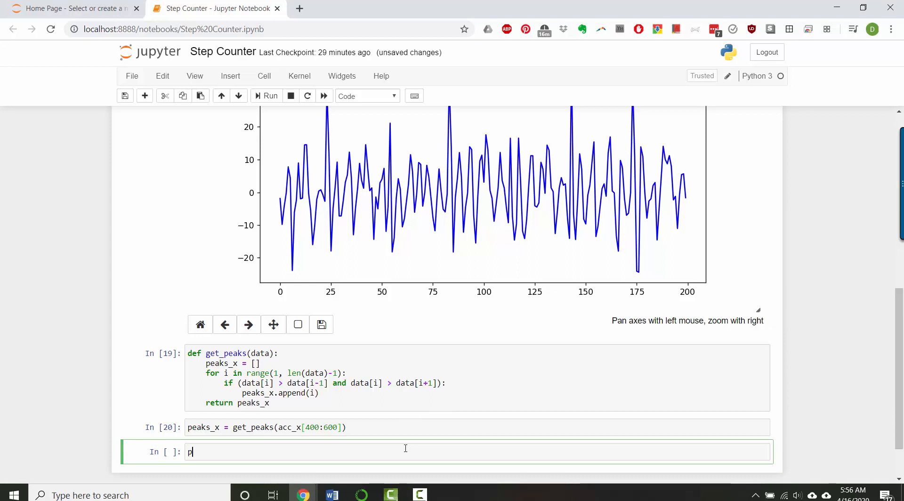
{"action": "type", "text": "lt."}
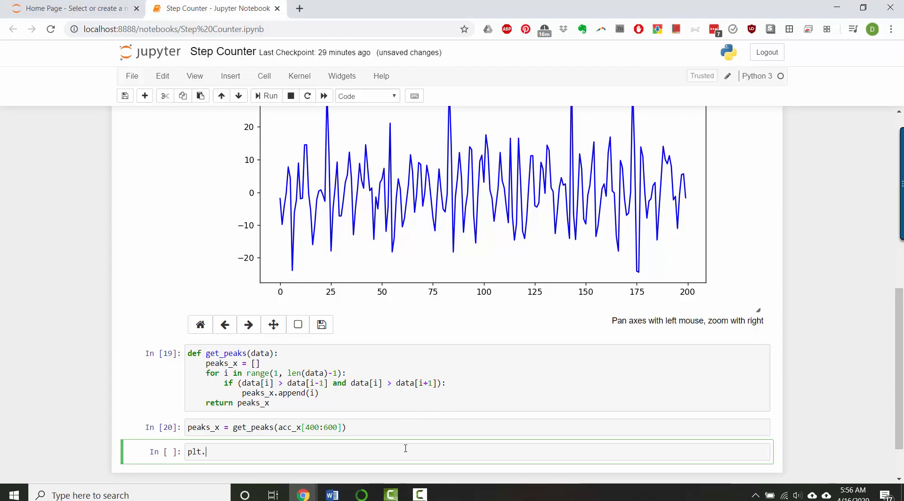
{"action": "type", "text": "pl"}
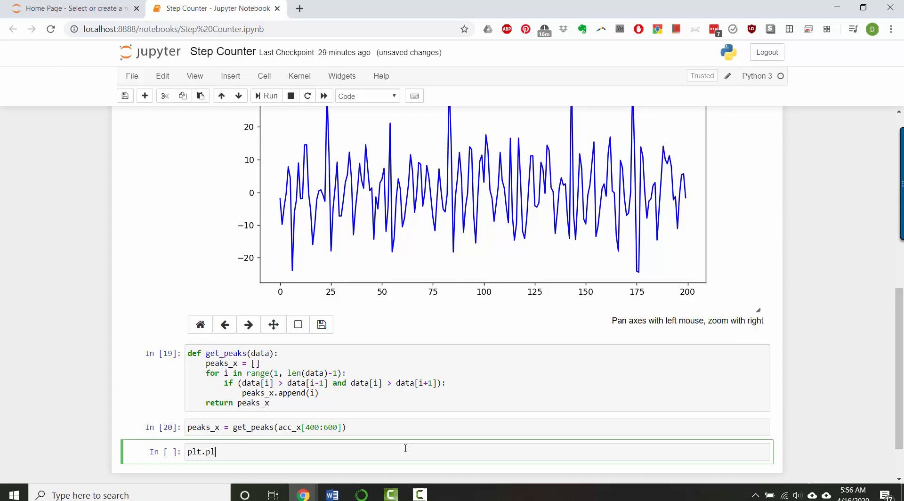
{"action": "type", "text": "ot()"}
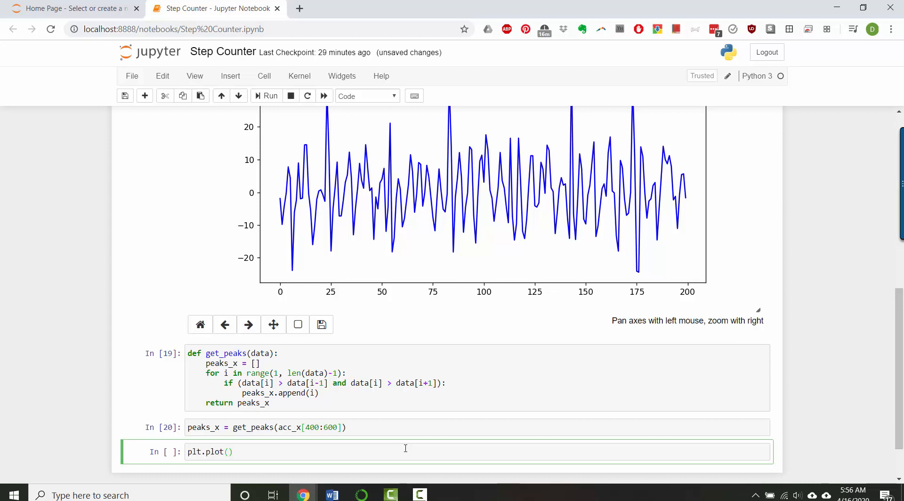
{"action": "type", "text": "peaks_"}
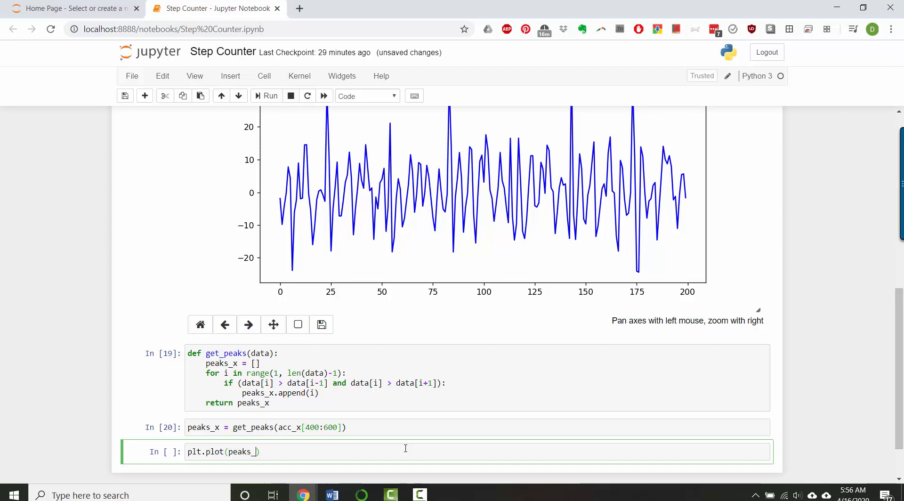
{"action": "type", "text": "x,"}
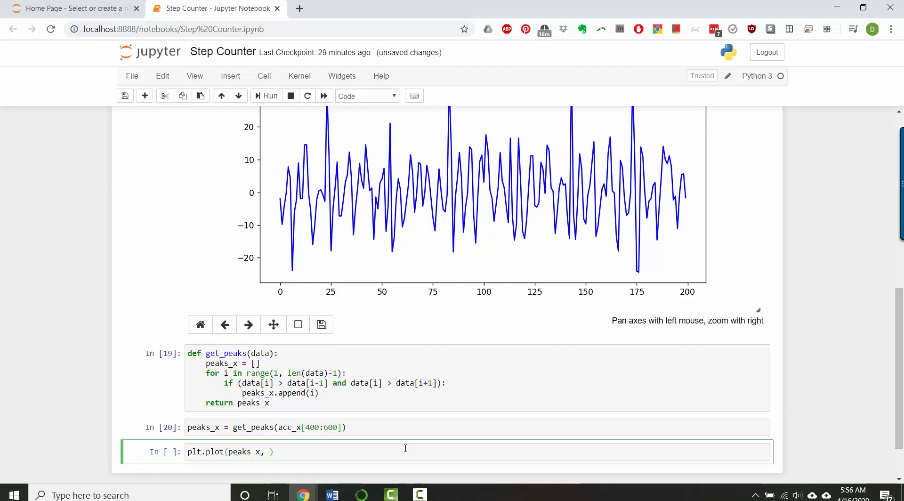
{"action": "type", "text": "[]"}
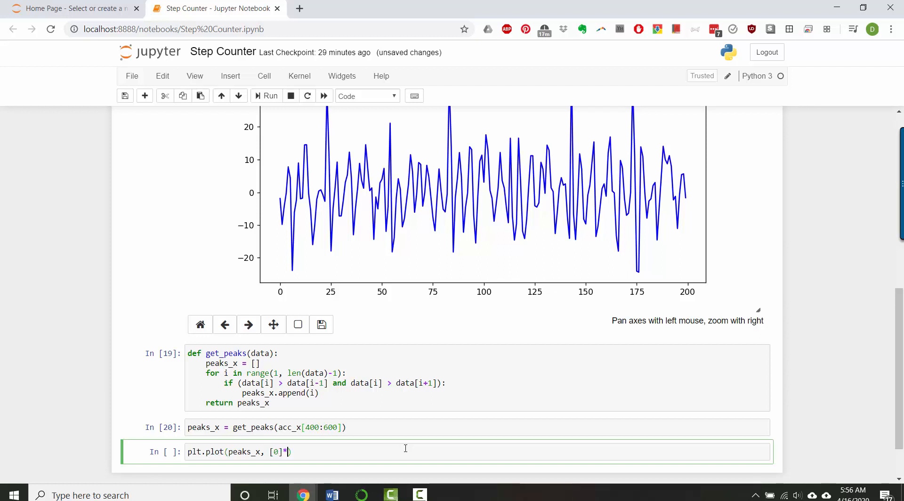
{"action": "type", "text": "(len"}
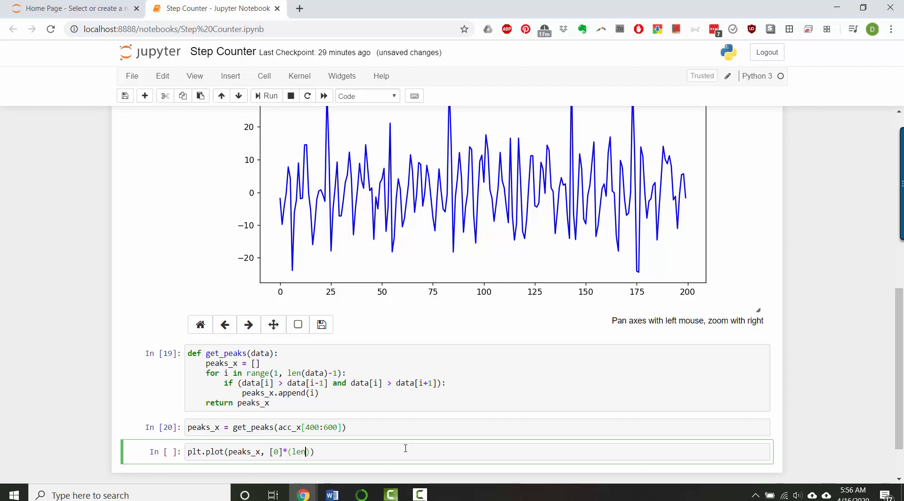
{"action": "type", "text": "peaks_x"}
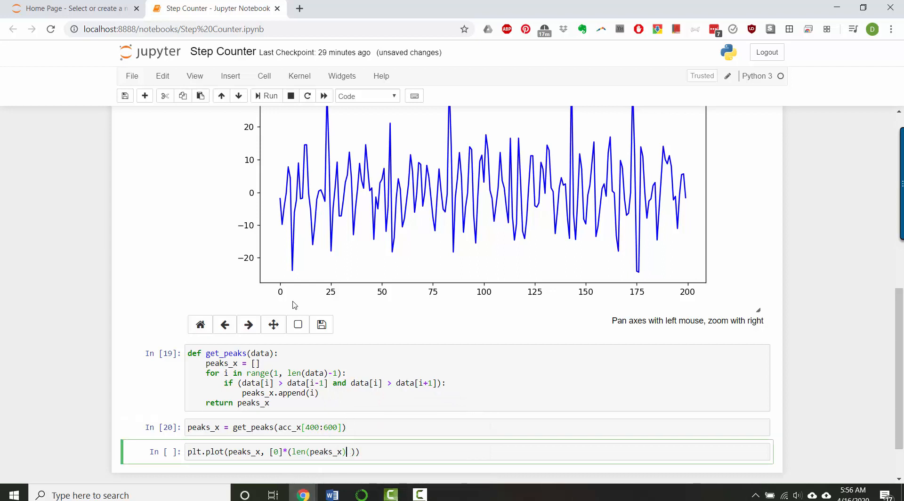
{"action": "mouse_move", "coordinate": [413, 428]}
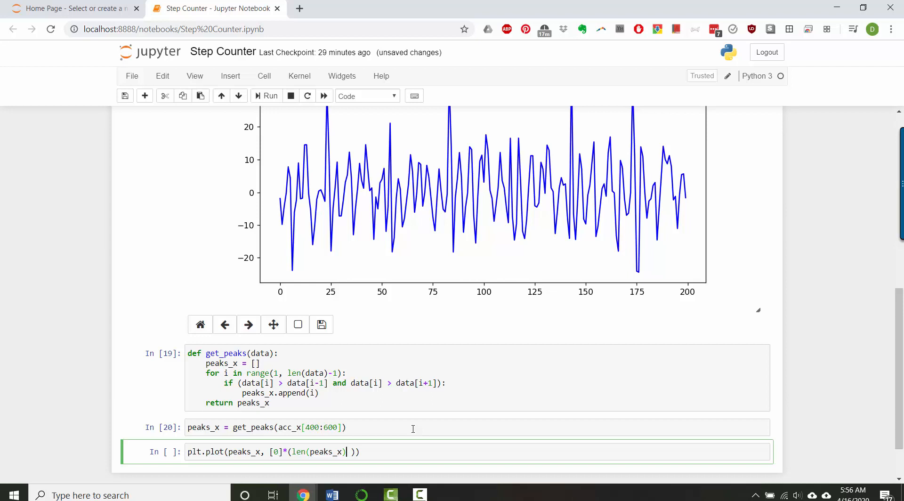
Add the 'ro' red-dot style and plt.show(), then run the plotting cell.
{"action": "type", "text": ","}
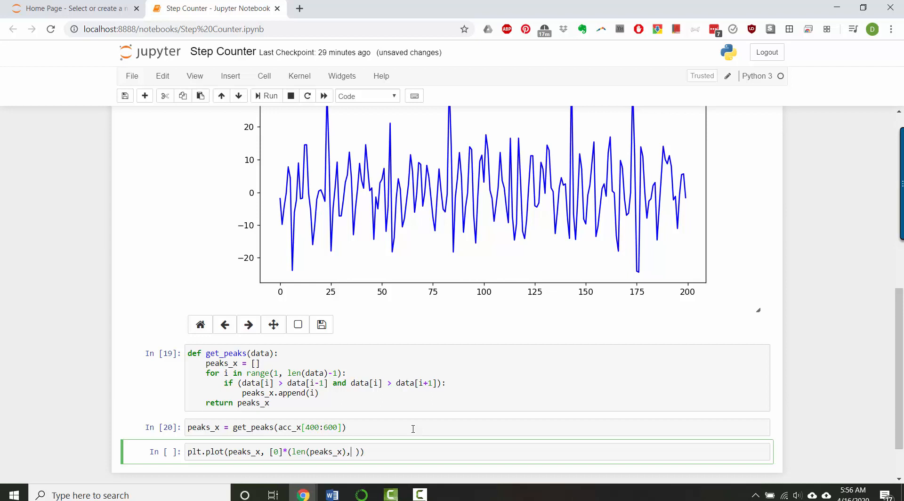
{"action": "key", "text": "Backspace"}
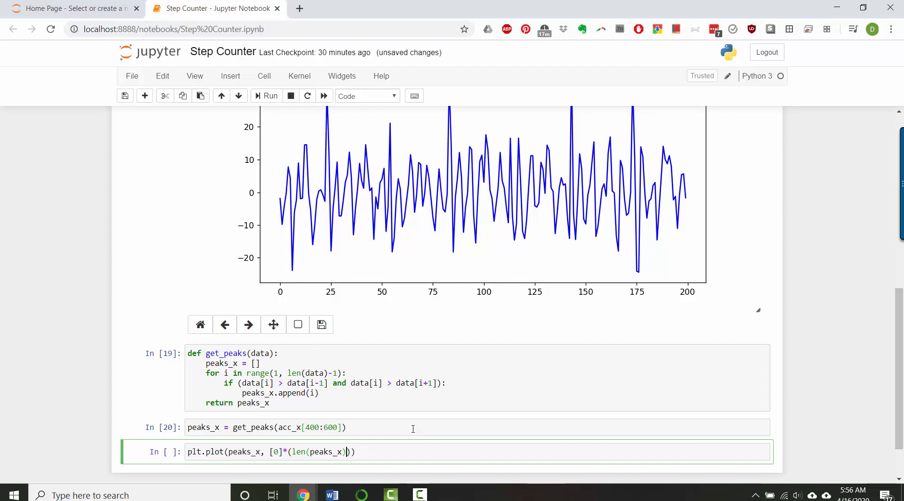
{"action": "type", "text": ", '"}
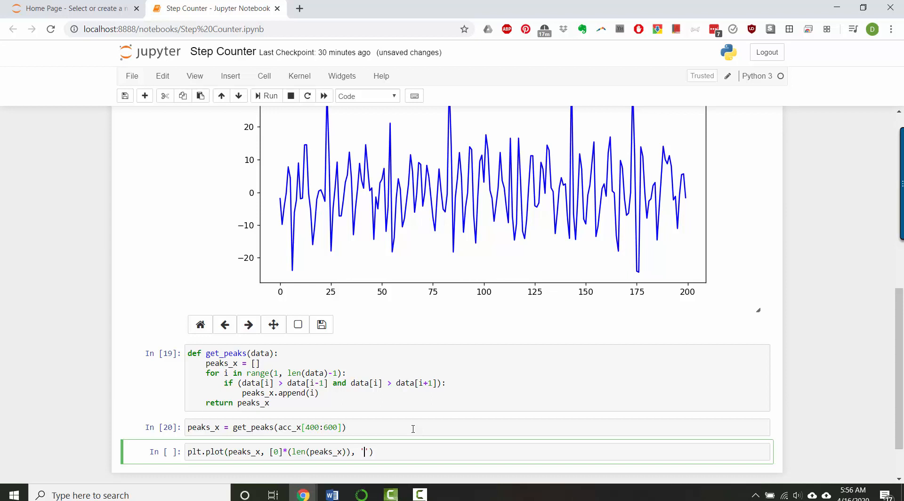
{"action": "type", "text": "ro"}
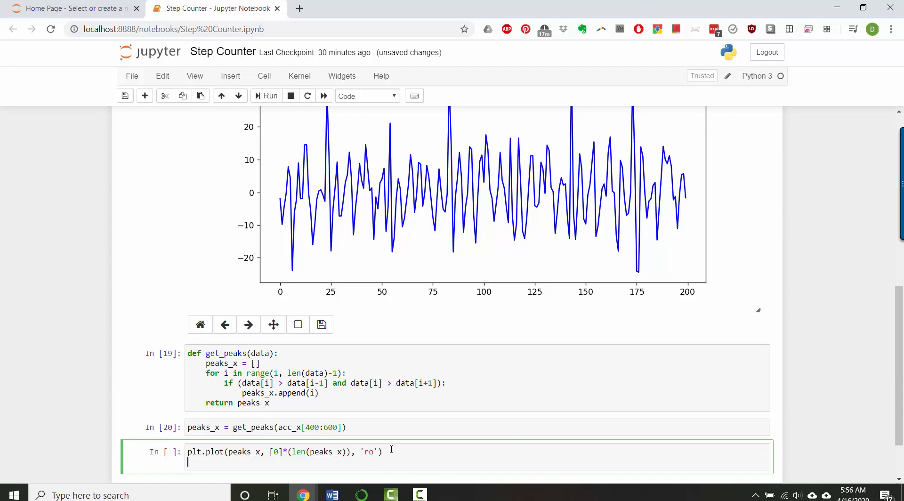
{"action": "type", "text": "plt.show()"}
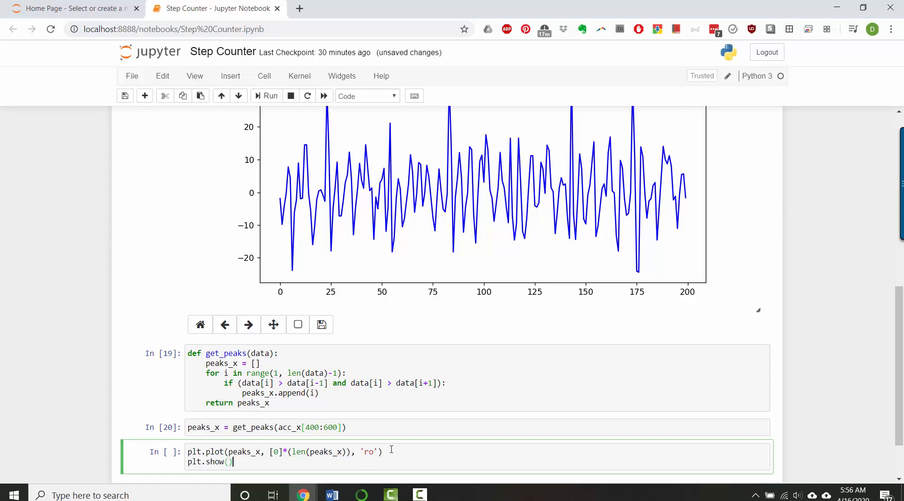
{"action": "left_click", "coordinate": [266, 96]}
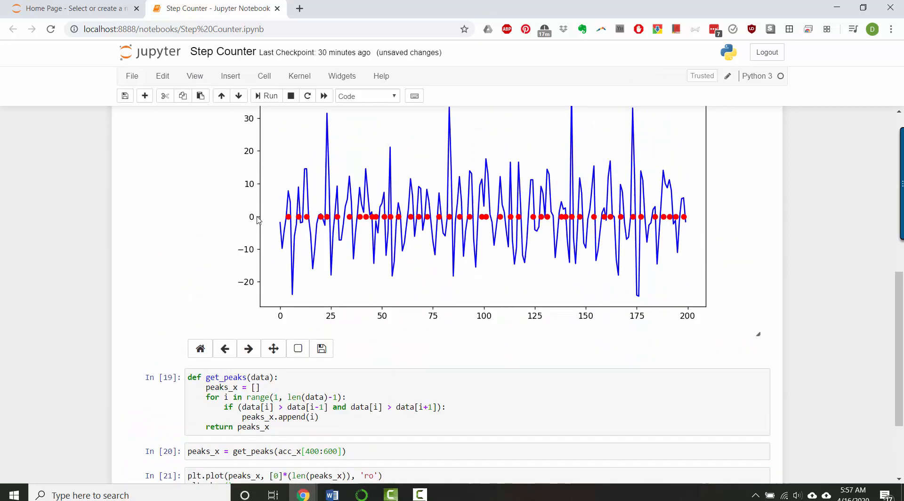
{"action": "mouse_move", "coordinate": [297, 224]}
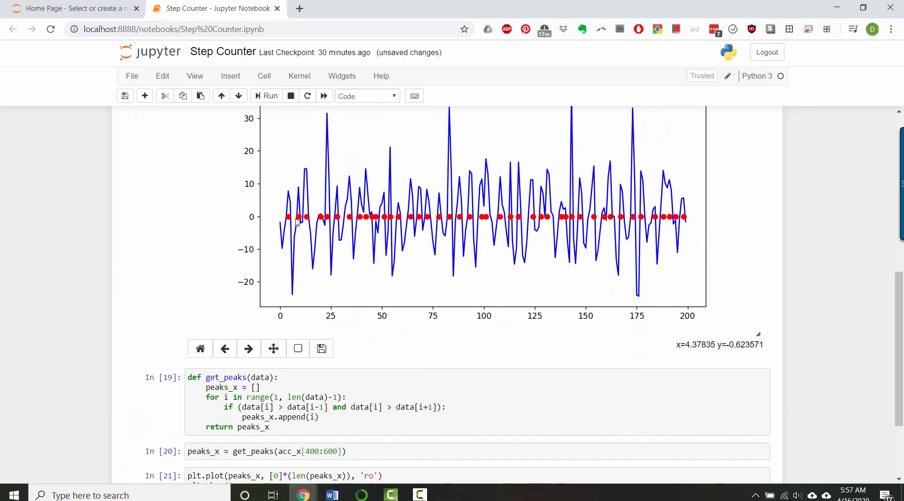
{"action": "mouse_move", "coordinate": [503, 226]}
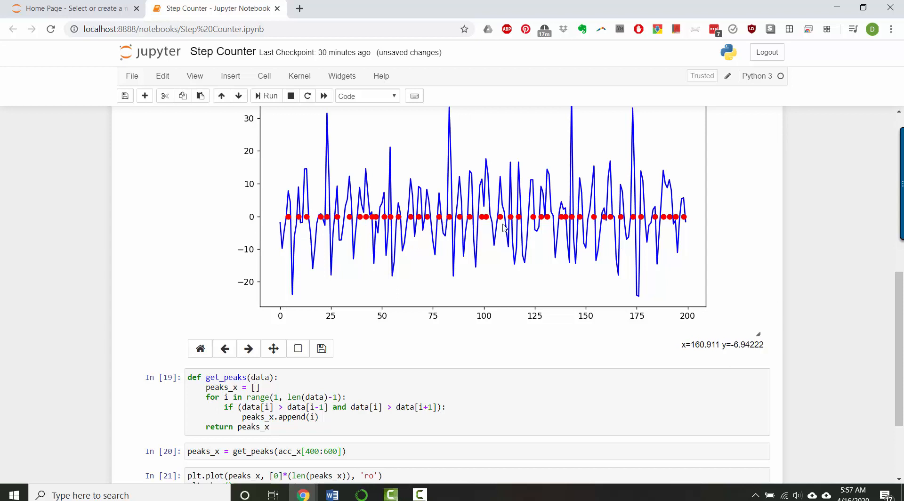
{"action": "mouse_move", "coordinate": [313, 225]}
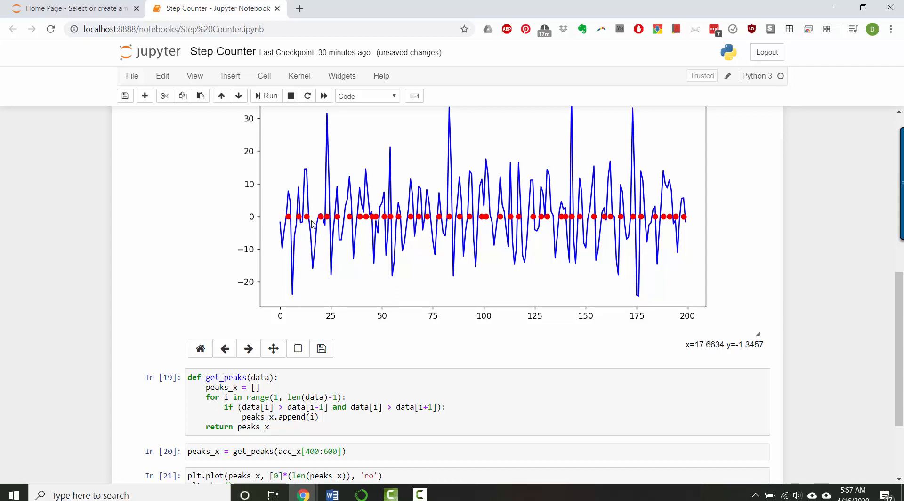
{"action": "mouse_move", "coordinate": [311, 224]}
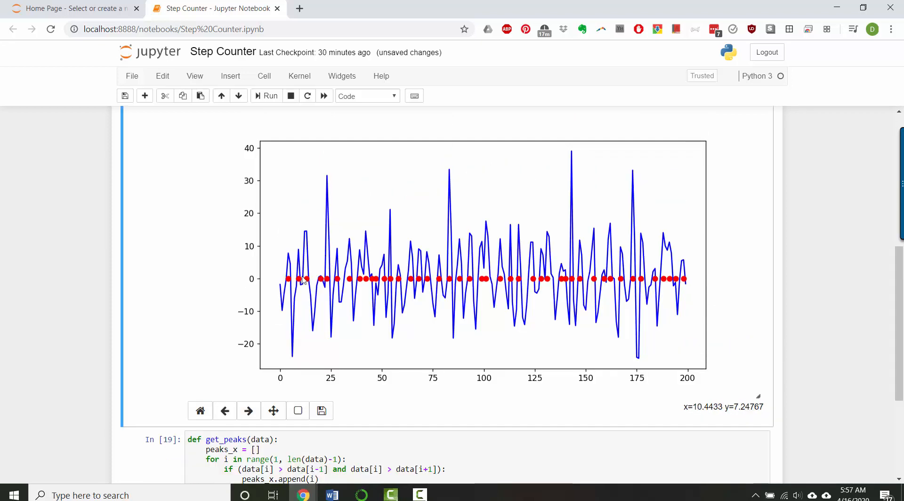
{"action": "mouse_move", "coordinate": [367, 278]}
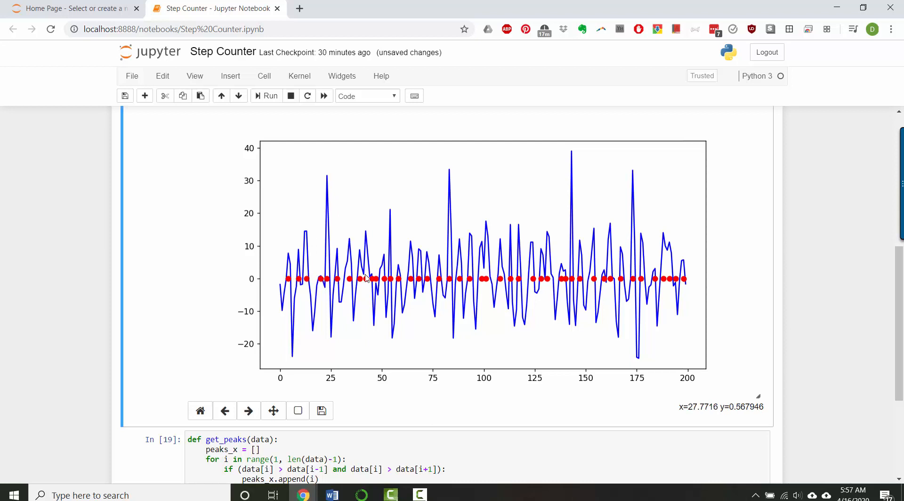
{"action": "mouse_move", "coordinate": [291, 259]}
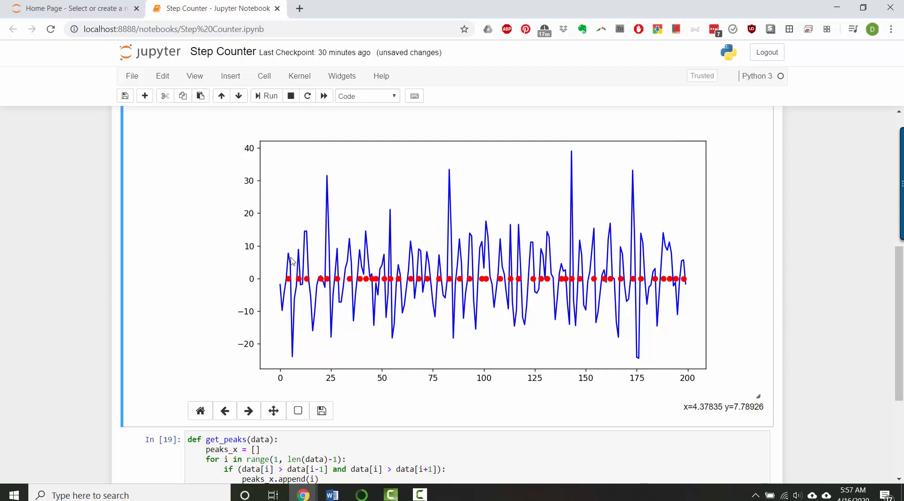
{"action": "mouse_move", "coordinate": [180, 344]}
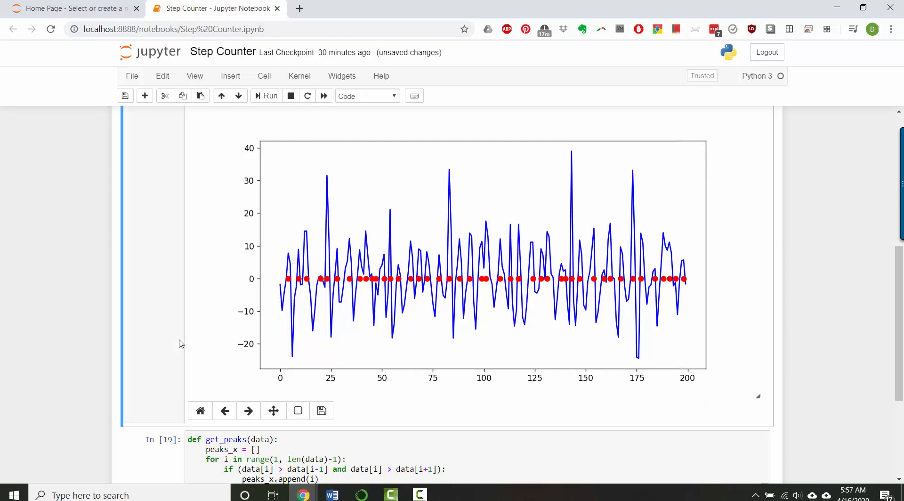
Scroll down to inspect the figure with red dots along the zero line.
{"action": "scroll", "scroll_direction": "down", "scroll_amount": 3}
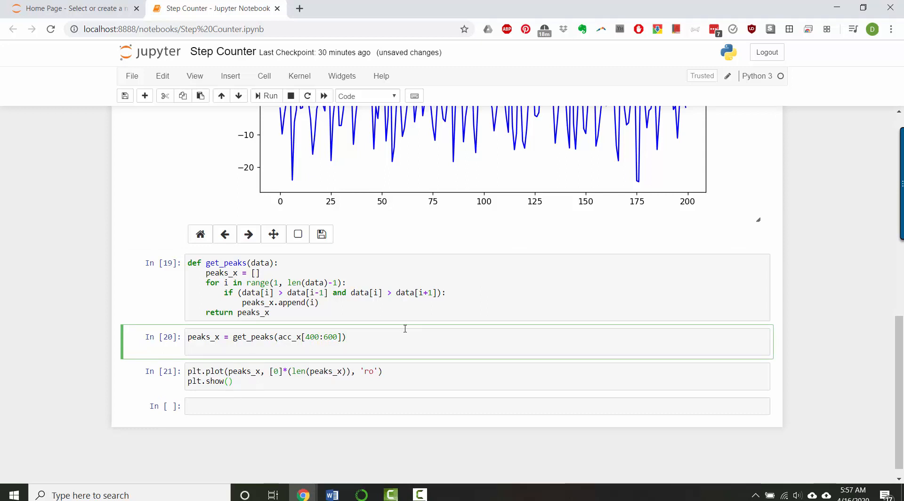
Add peaks_y = [acc_x[400:600][index] for index in peaks_x] to the peaks cell.
{"action": "type", "text": "peaks_"}
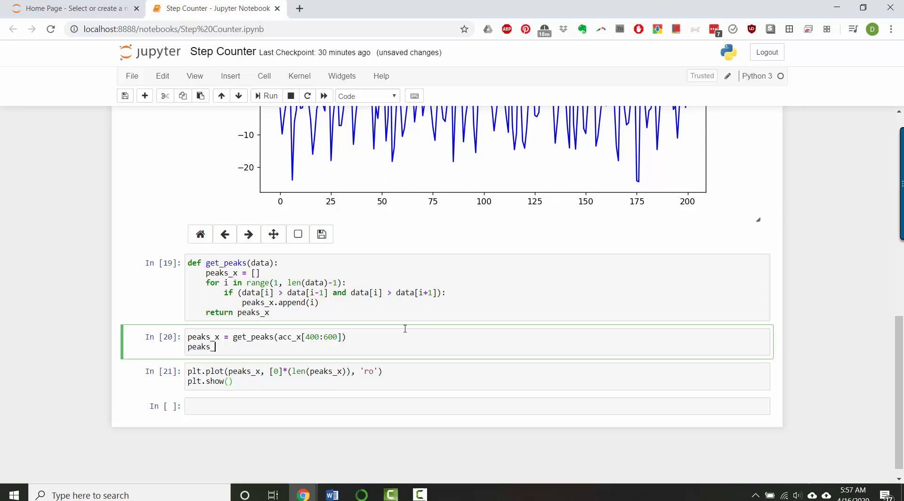
{"action": "type", "text": "_y ="}
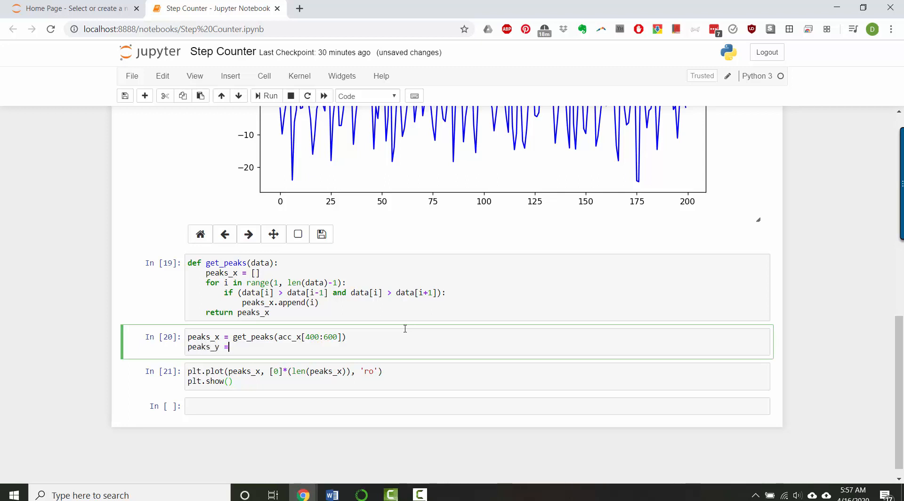
{"action": "type", "text": "[]"}
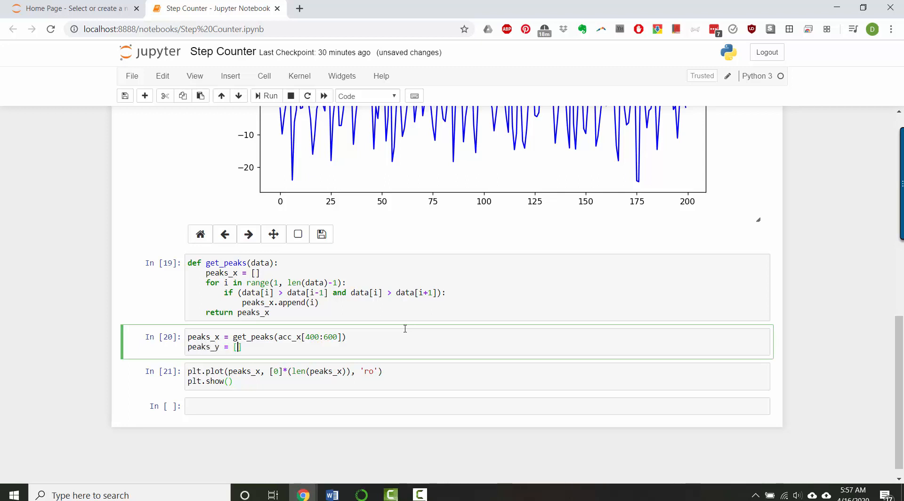
{"action": "type", "text": "a"}
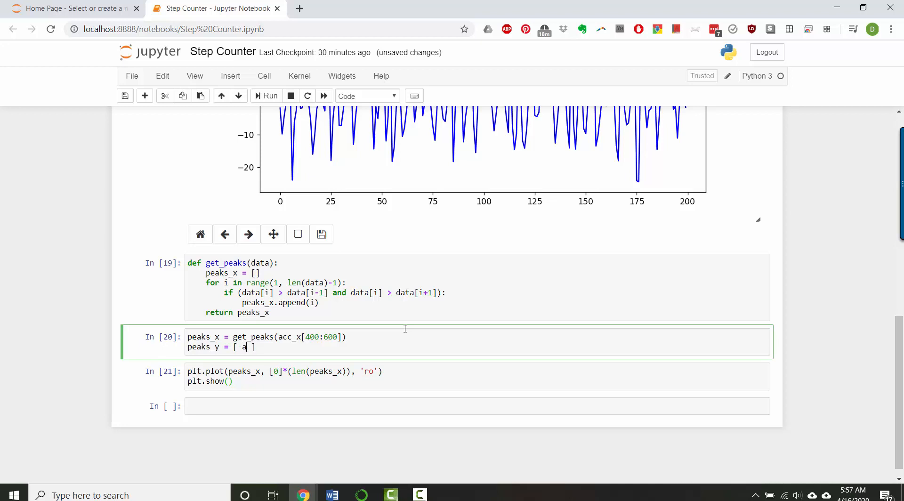
{"action": "type", "text": "cc_x[400"}
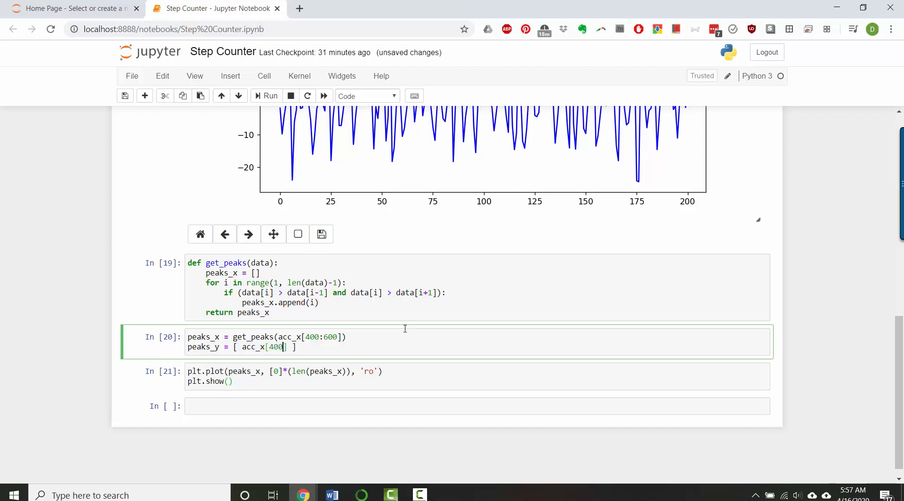
{"action": "type", "text": ":600"}
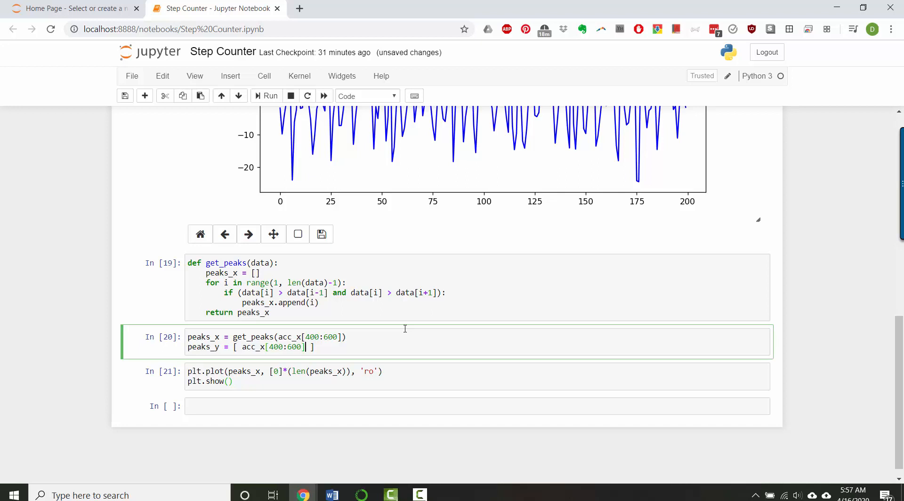
{"action": "type", "text": "[]"}
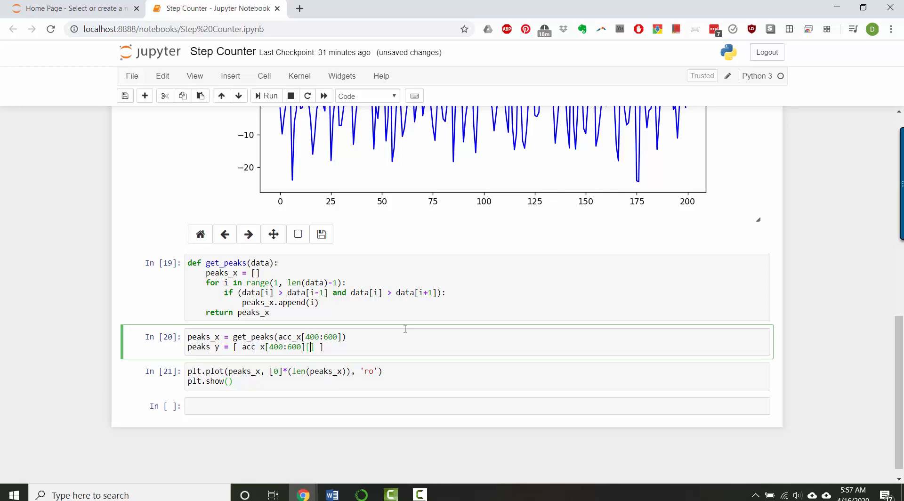
{"action": "type", "text": "[index] for"}
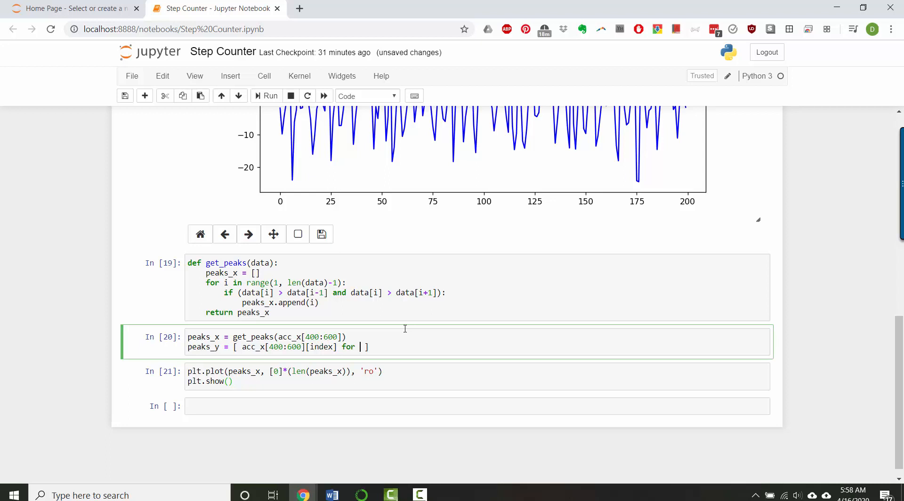
{"action": "type", "text": "index in"}
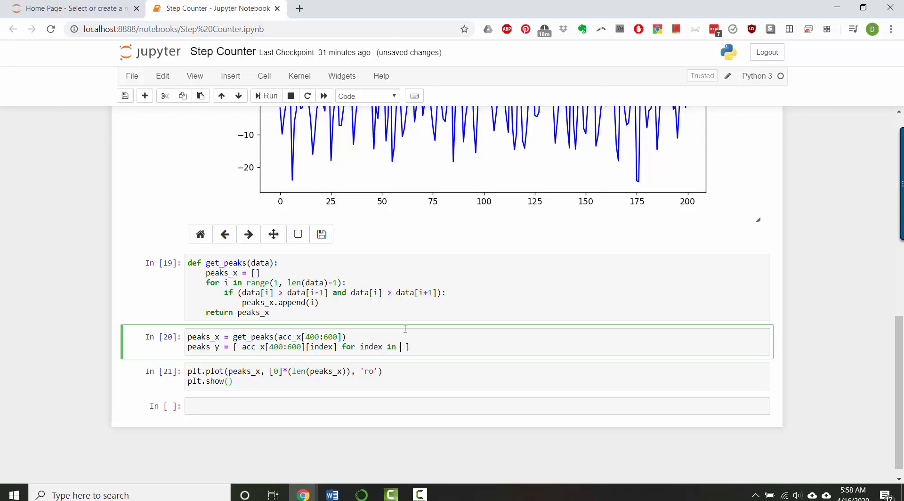
{"action": "type", "text": "peaks_x"}
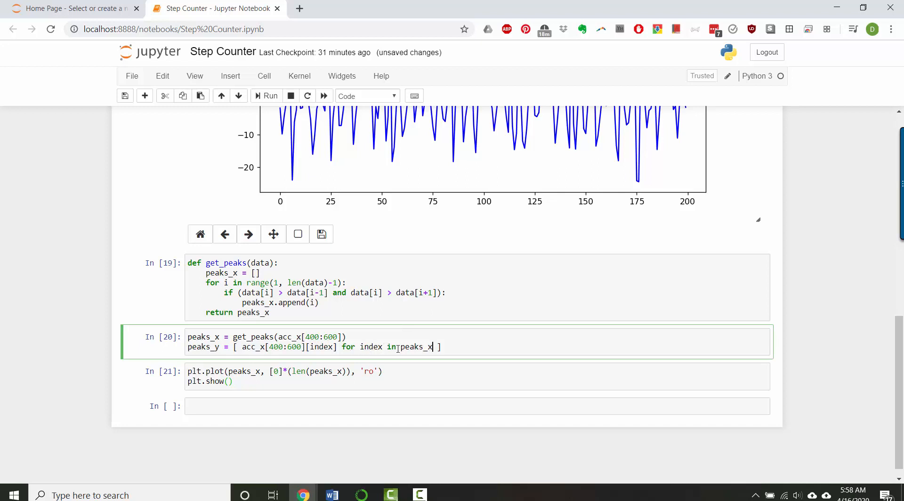
Run the peaks_y cell, then replot the red dots at peaks_y heights instead of zero.
{"action": "double_click", "coordinate": [416, 347]}
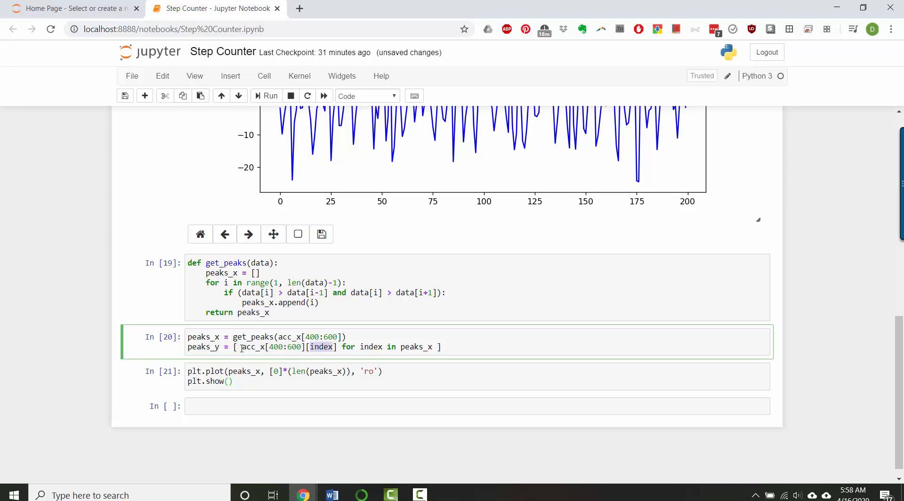
{"action": "left_click", "coordinate": [441, 346]}
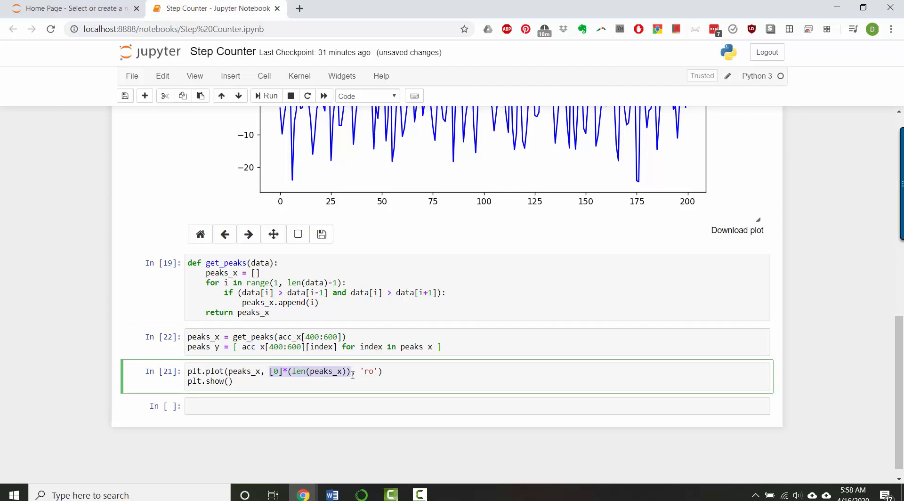
{"action": "type", "text": "peaks_y"}
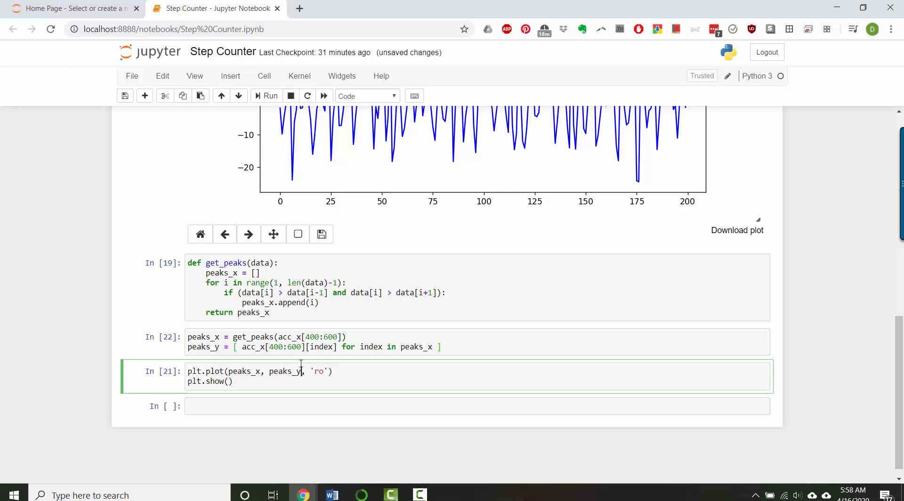
{"action": "left_click", "coordinate": [267, 96]}
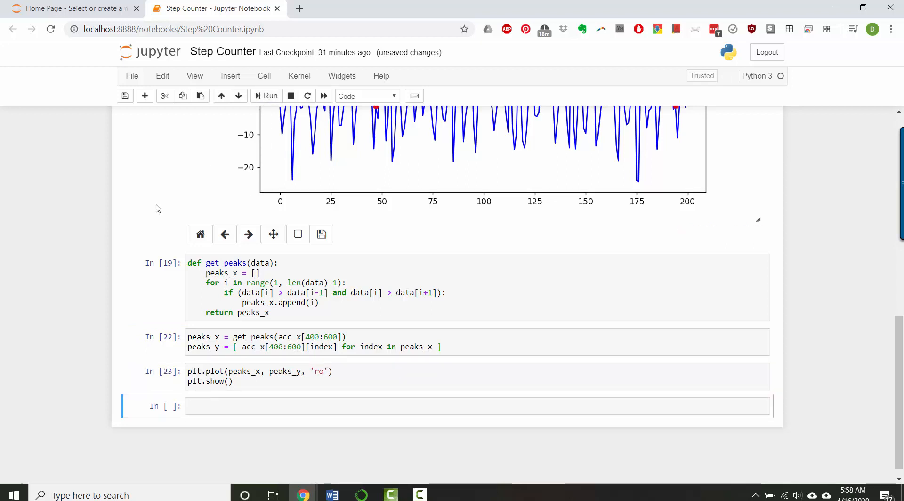
Rerun the acc_x plot, get_peaks and peak-plot cells so dots sit only on true peaks.
{"action": "scroll", "scroll_direction": "up", "scroll_amount": 3}
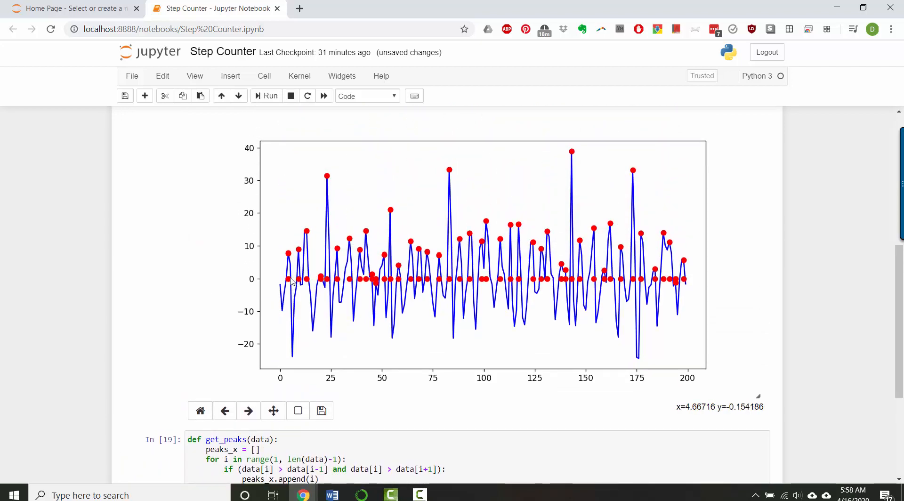
{"action": "mouse_move", "coordinate": [378, 286]}
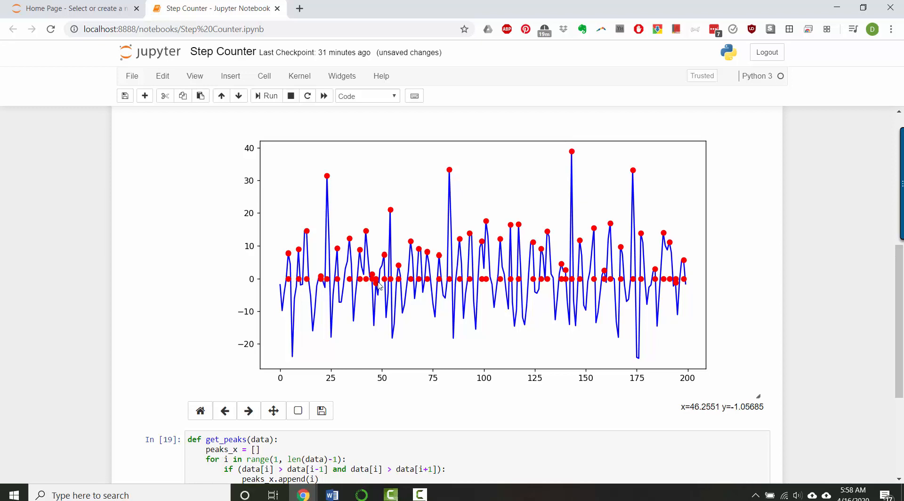
{"action": "mouse_move", "coordinate": [294, 288]}
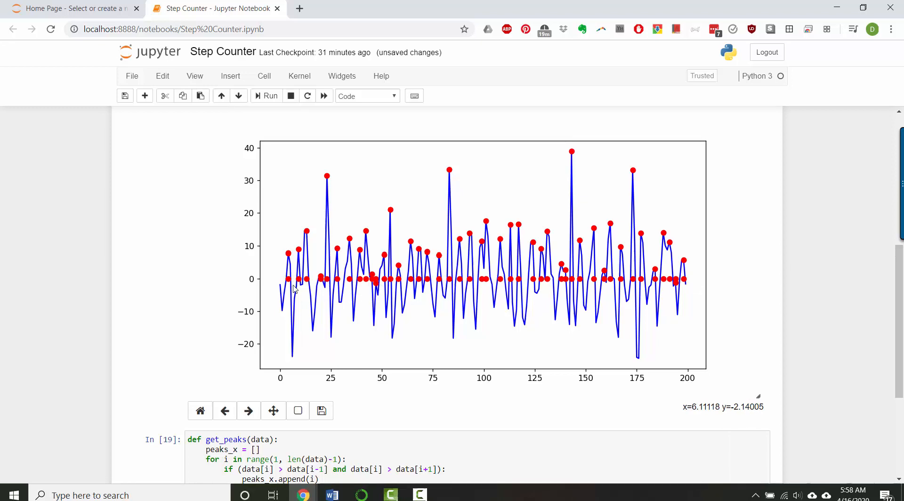
{"action": "scroll", "scroll_direction": "up", "scroll_amount": 3}
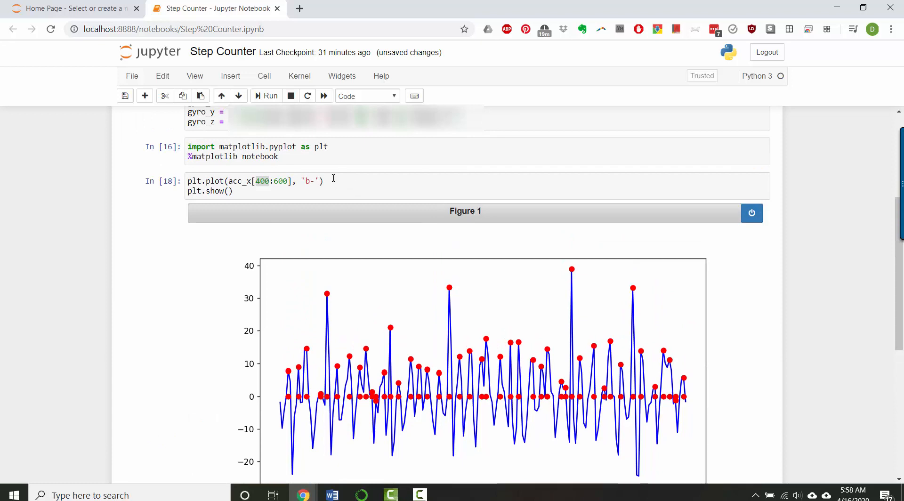
{"action": "left_click", "coordinate": [265, 96]}
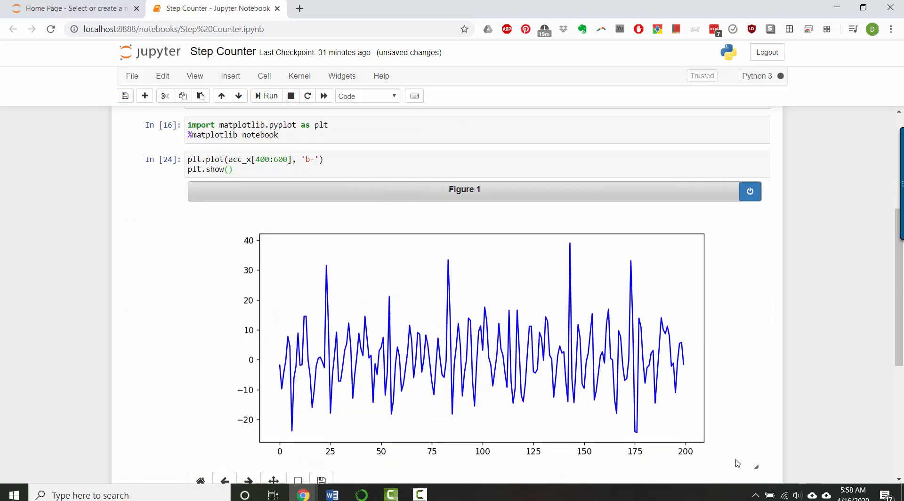
{"action": "scroll", "scroll_direction": "down", "scroll_amount": 3}
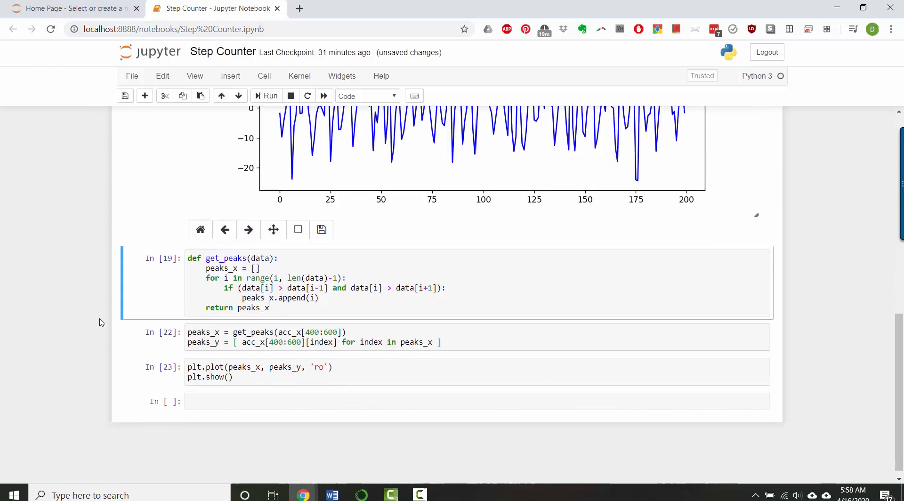
{"action": "left_click", "coordinate": [266, 95]}
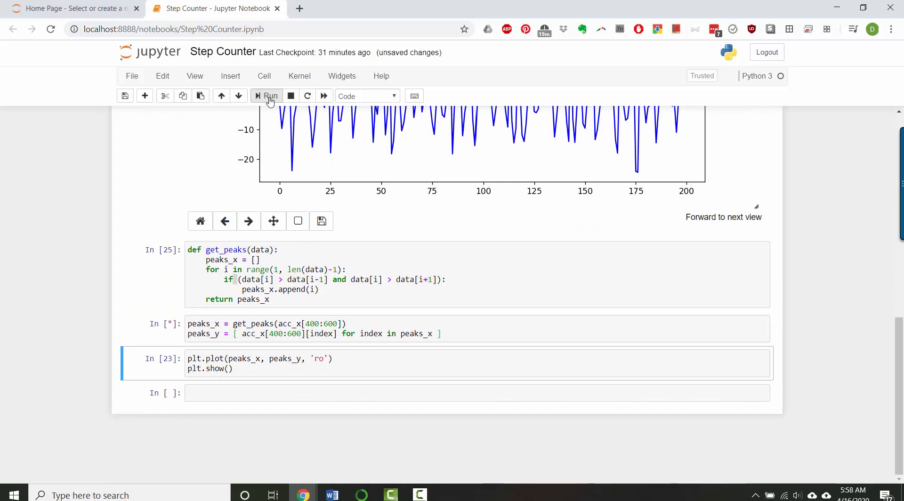
{"action": "left_click", "coordinate": [266, 96]}
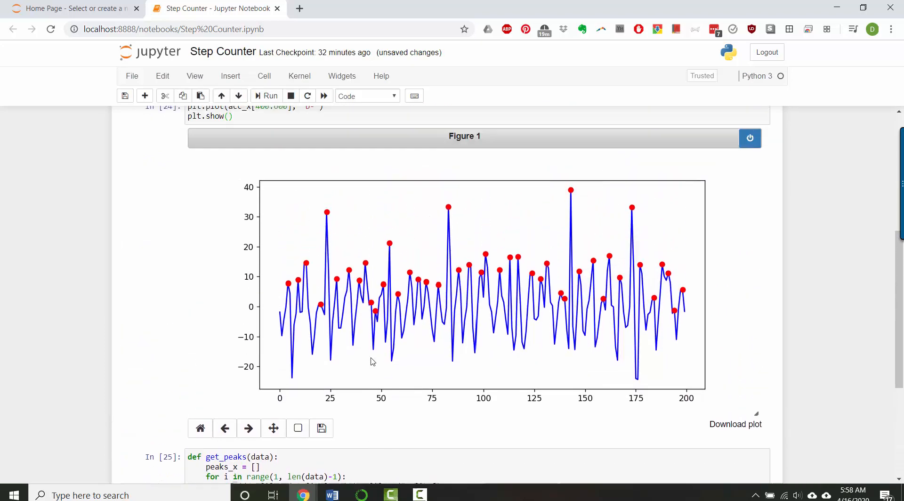
{"action": "scroll", "scroll_direction": "up", "scroll_amount": 3}
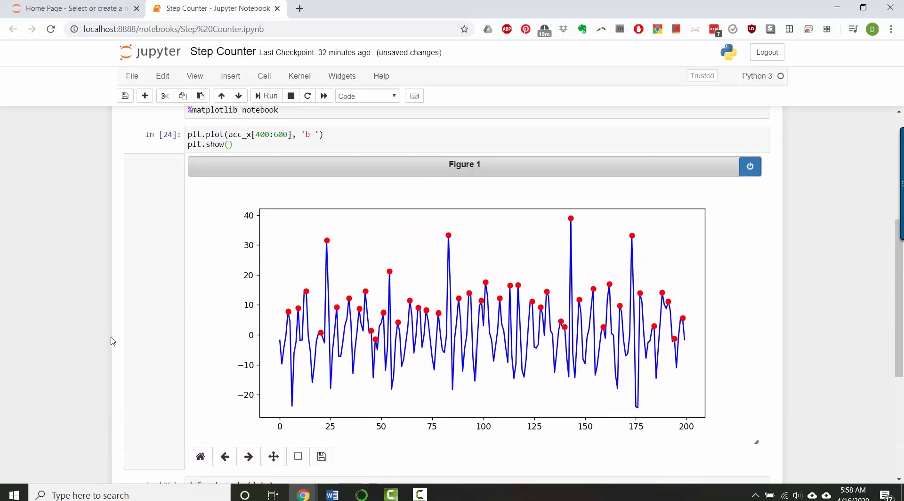
{"action": "mouse_move", "coordinate": [78, 331]}
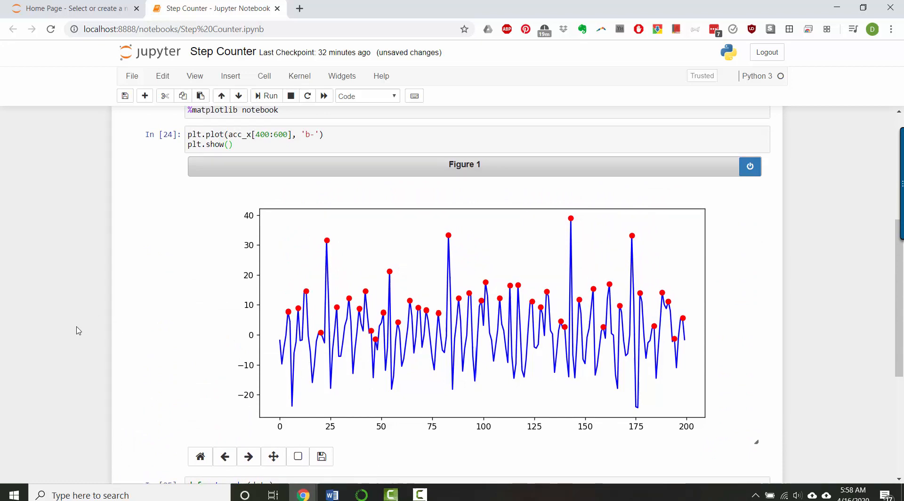
{"action": "scroll", "scroll_direction": "down", "scroll_amount": 3}
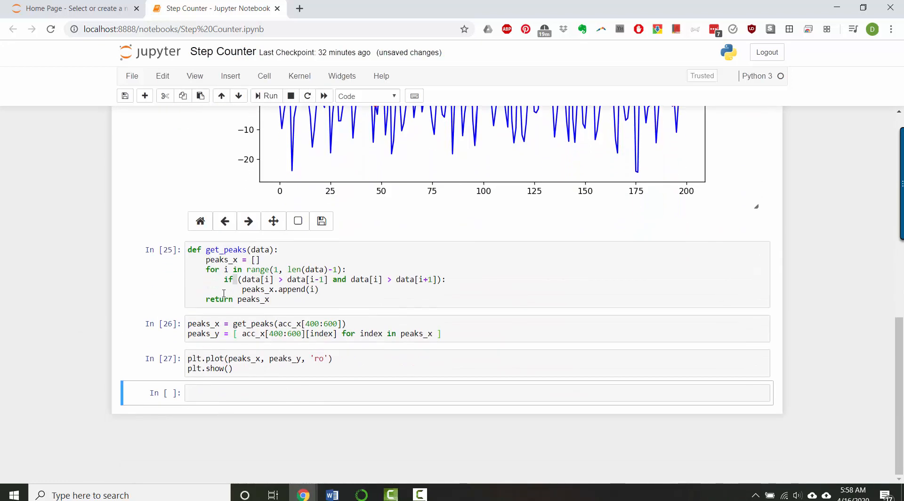
Move the peaks_y comprehension into get_peaks, indexing data[index] instead of acc_x[400:600].
{"action": "left_click", "coordinate": [269, 299]}
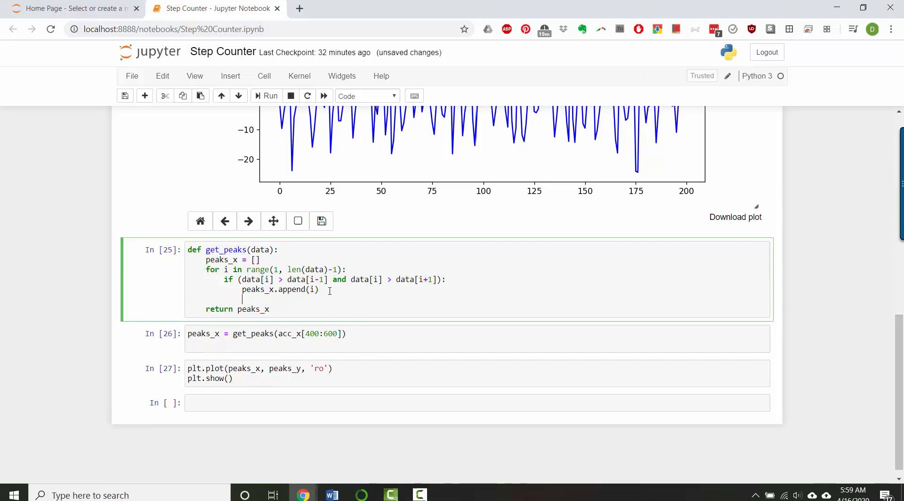
{"action": "key", "text": "Backspace"}
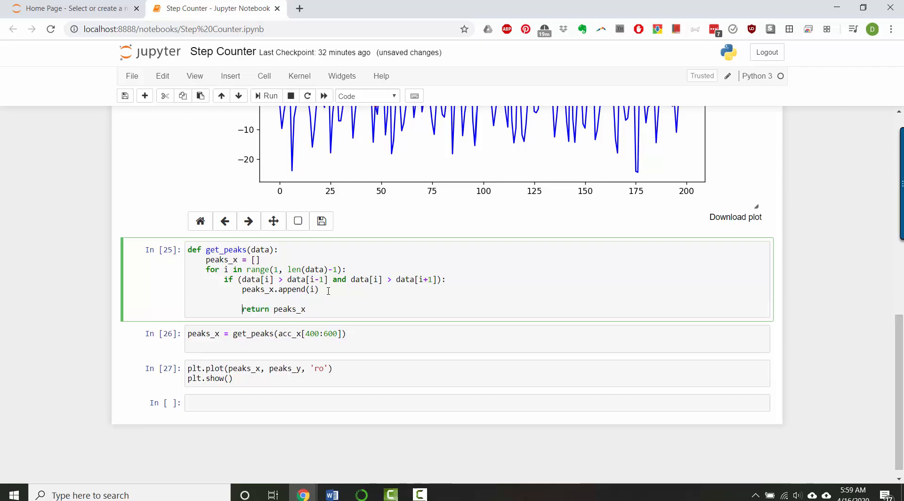
{"action": "key", "text": "Return"}
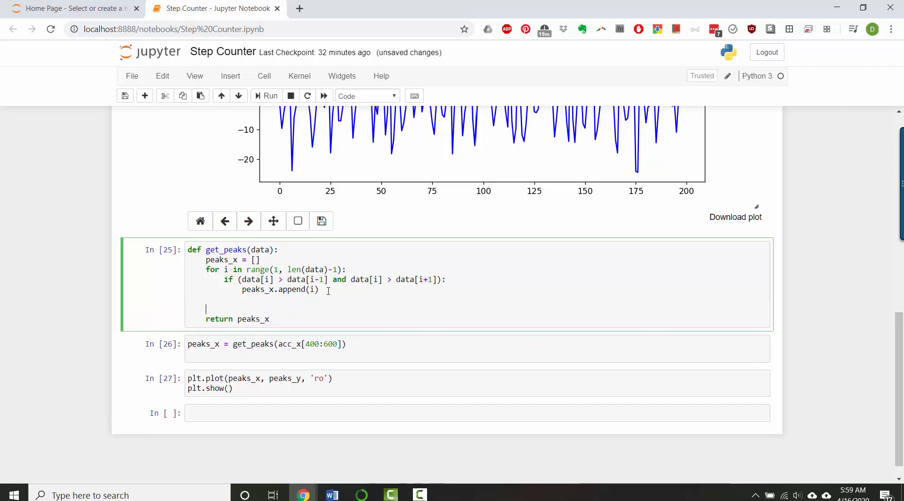
{"action": "type", "text": "peaks_y = [ acc_x[400:600][index] for index in peaks_x ]"}
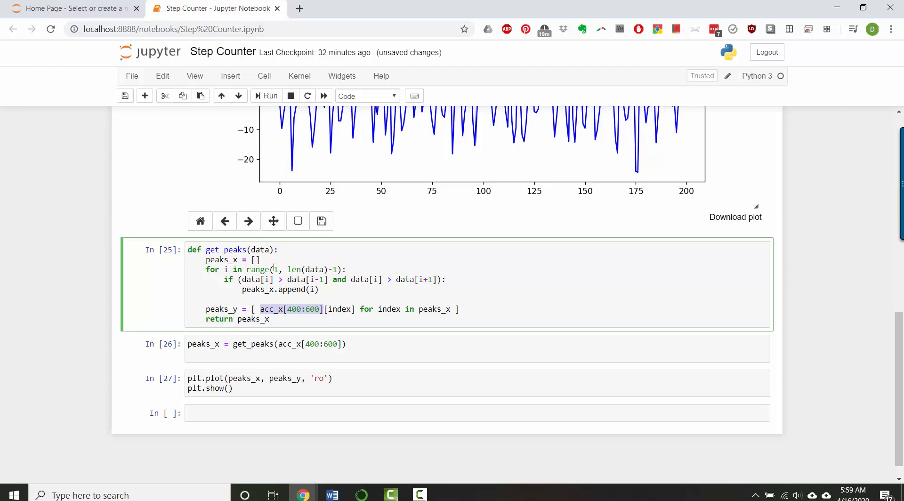
{"action": "type", "text": "data"}
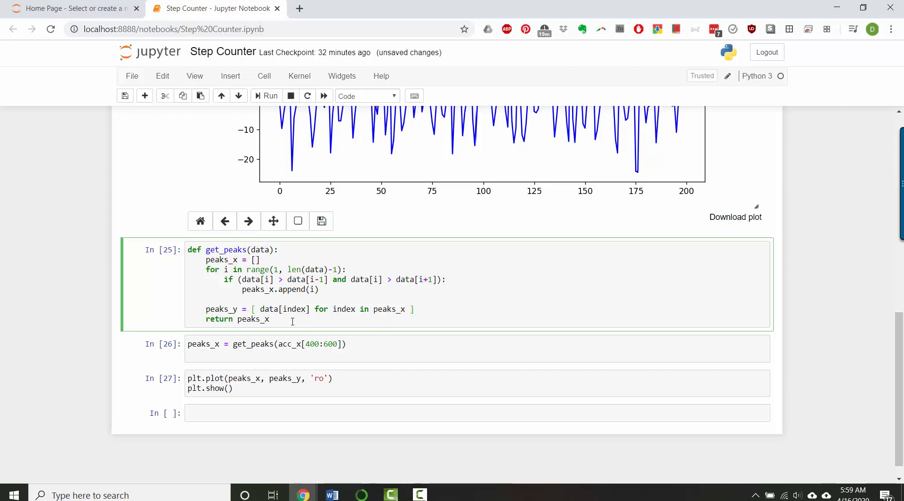
Return peaks_x, peaks_y from get_peaks and rerun the cells to replot the peaks.
{"action": "type", "text": ", peak"}
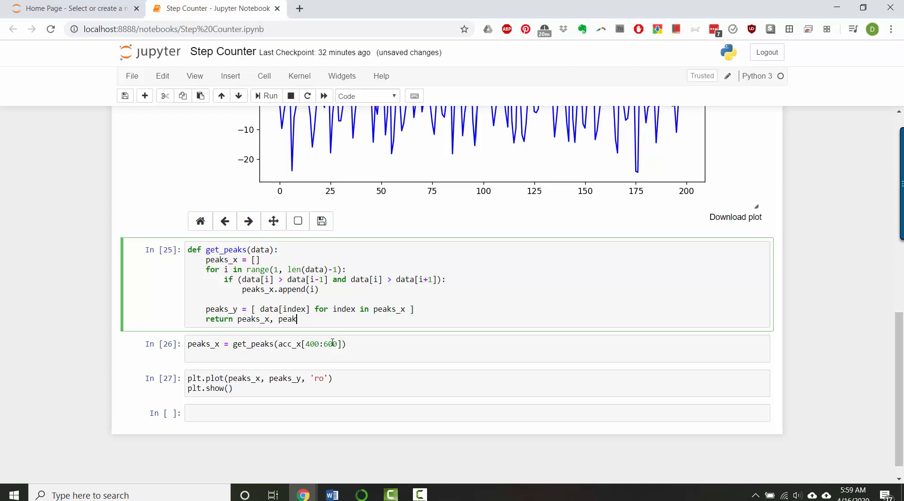
{"action": "type", "text": "_y"}
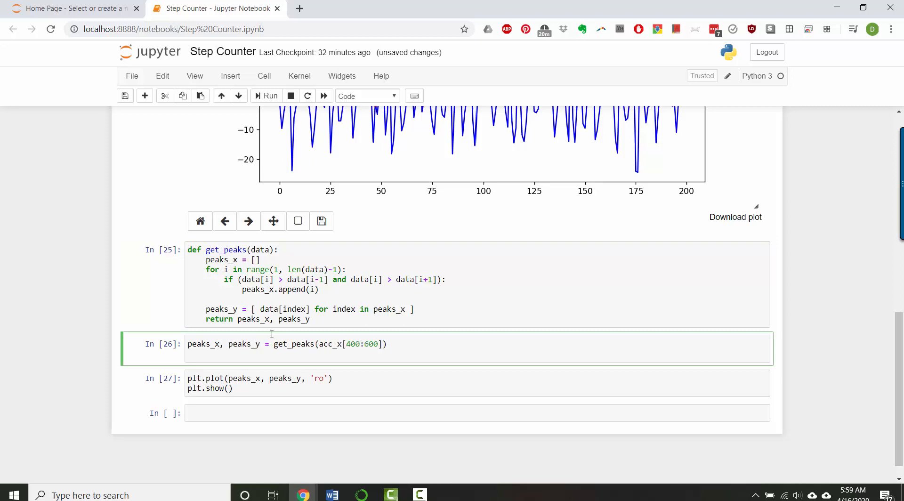
{"action": "left_click", "coordinate": [266, 96]}
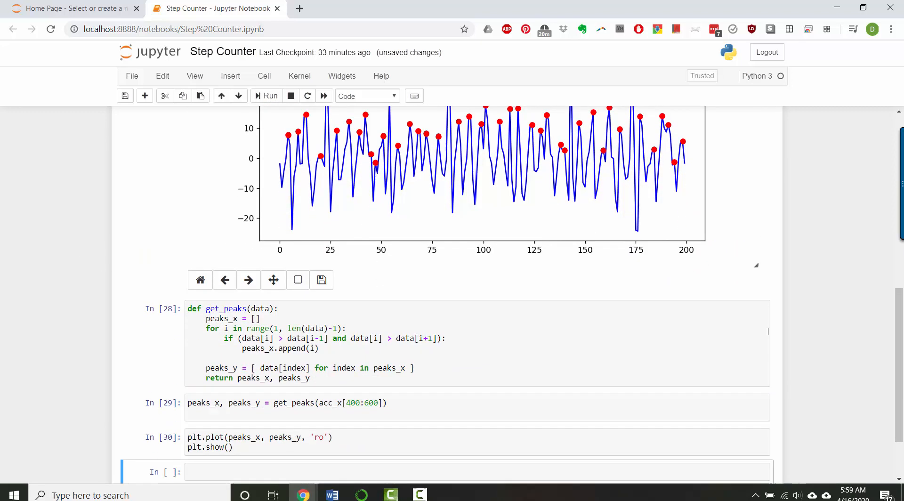
{"action": "scroll", "scroll_direction": "down", "scroll_amount": 3}
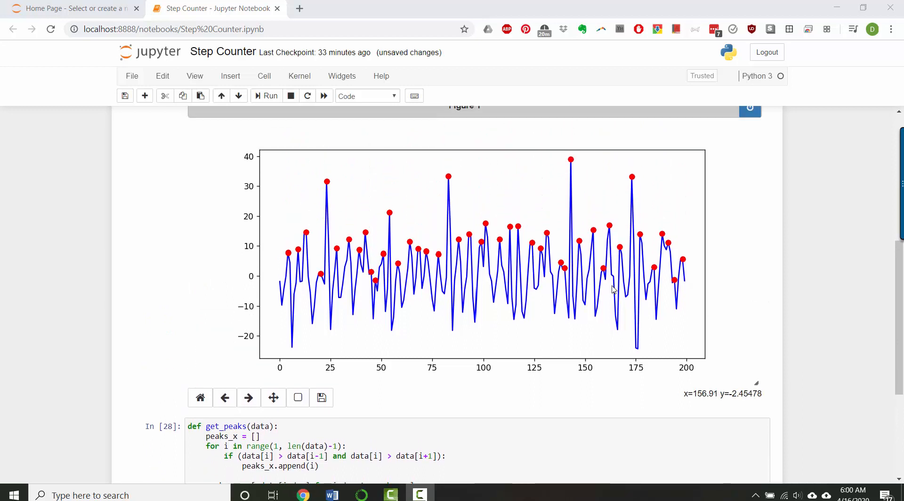
{"action": "mouse_move", "coordinate": [434, 296]}
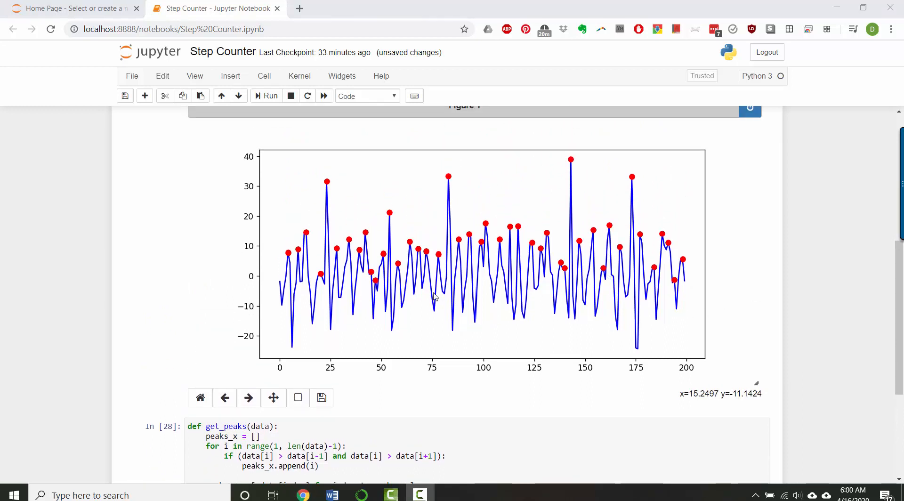
{"action": "mouse_move", "coordinate": [602, 278]}
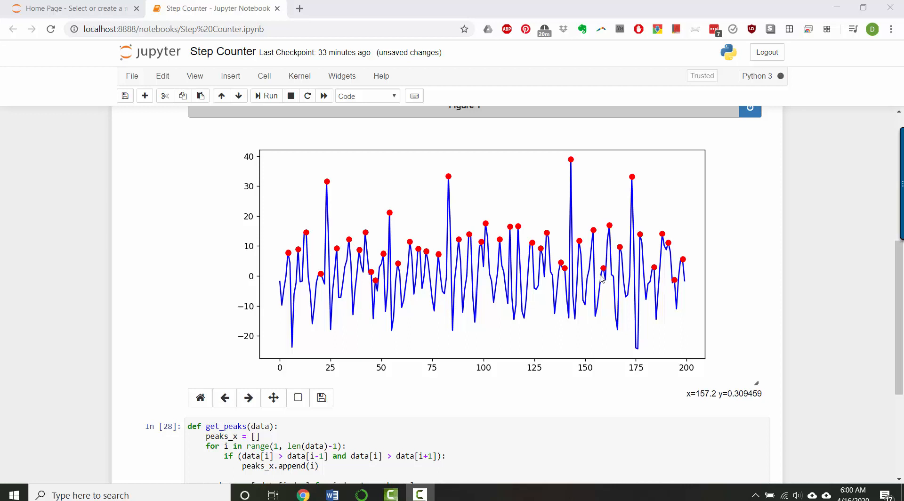
{"action": "mouse_move", "coordinate": [603, 277]}
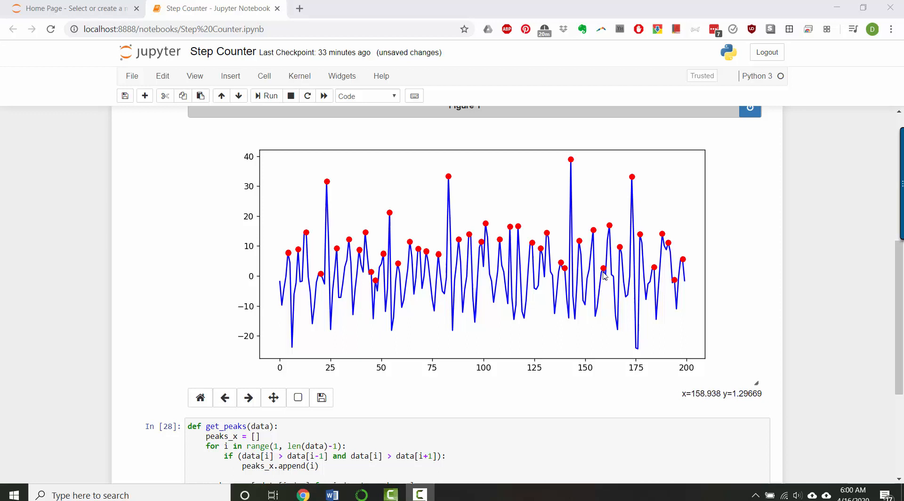
{"action": "mouse_move", "coordinate": [559, 270]}
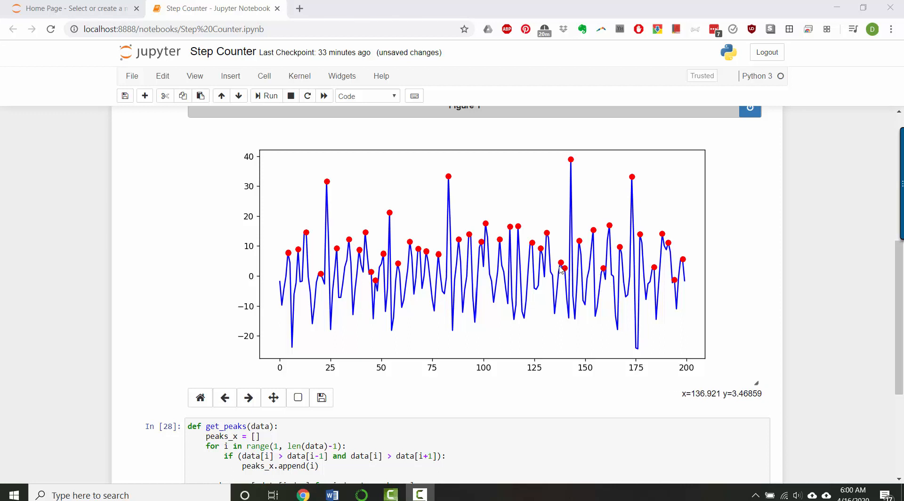
{"action": "mouse_move", "coordinate": [564, 270]}
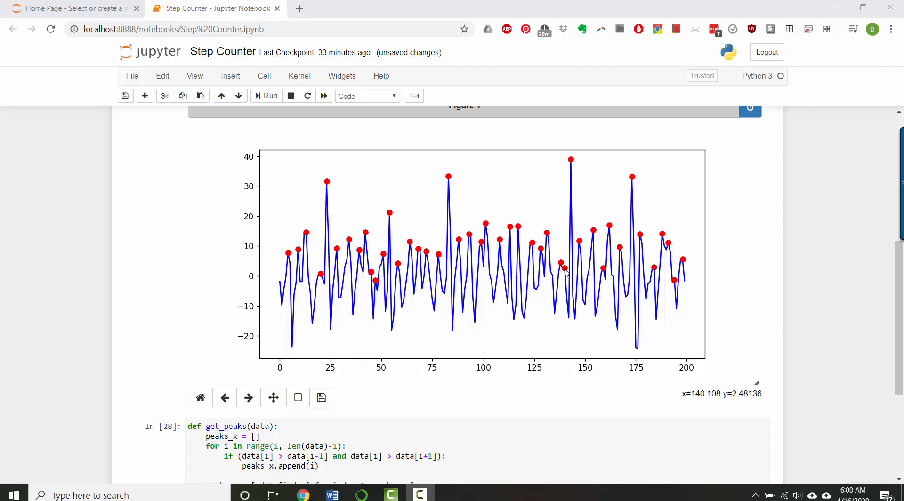
{"action": "mouse_move", "coordinate": [367, 287]}
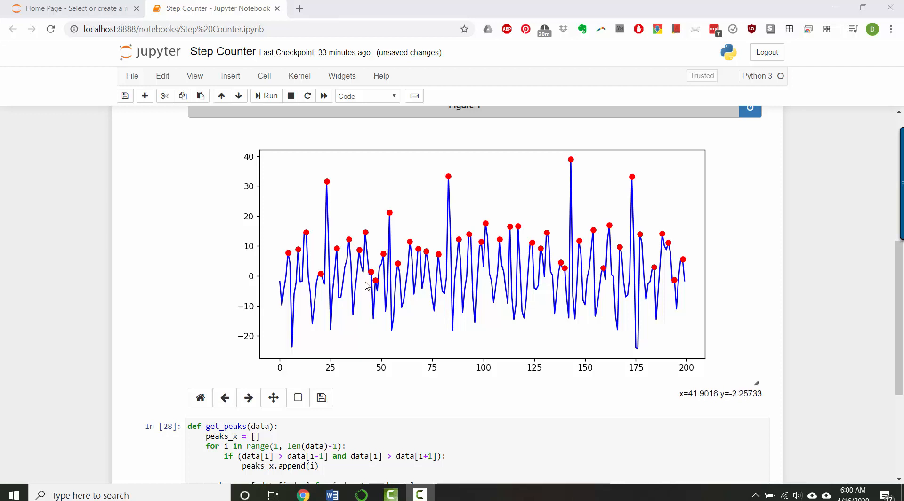
{"action": "mouse_move", "coordinate": [60, 319]}
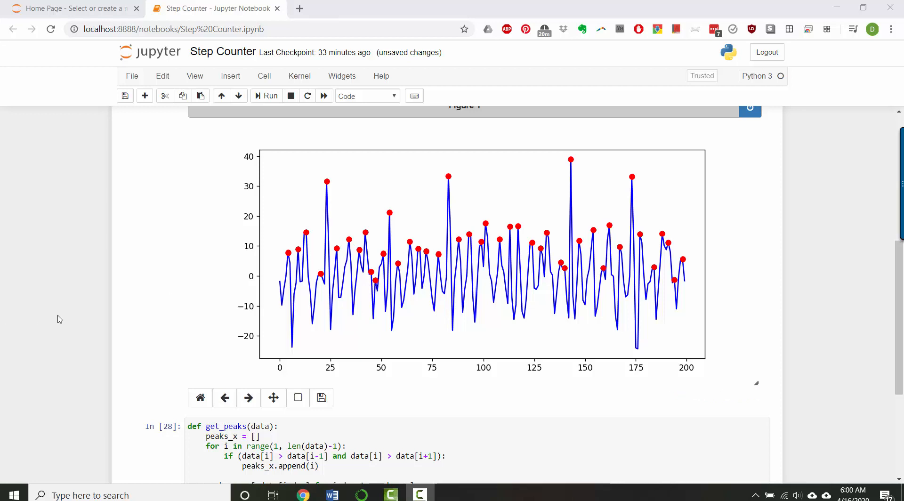
{"action": "mouse_move", "coordinate": [59, 306]}
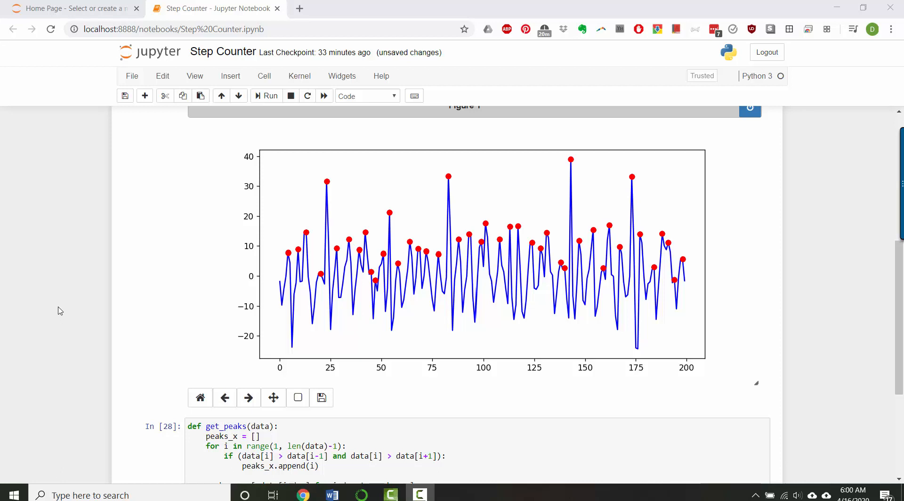
{"action": "mouse_move", "coordinate": [64, 309]}
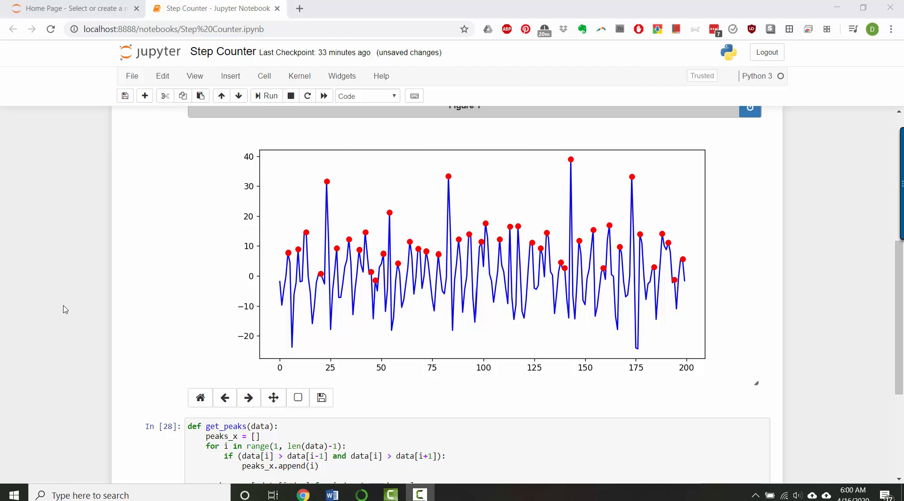
{"action": "mouse_move", "coordinate": [278, 297]}
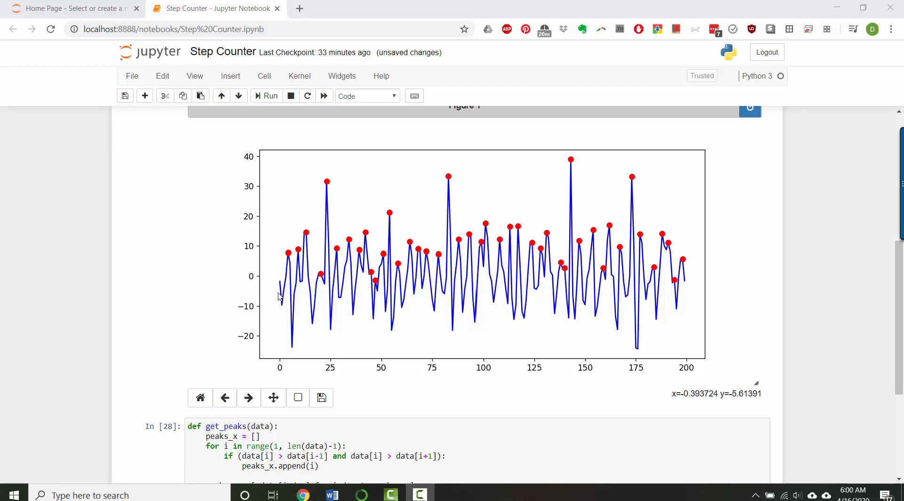
{"action": "mouse_move", "coordinate": [455, 293]}
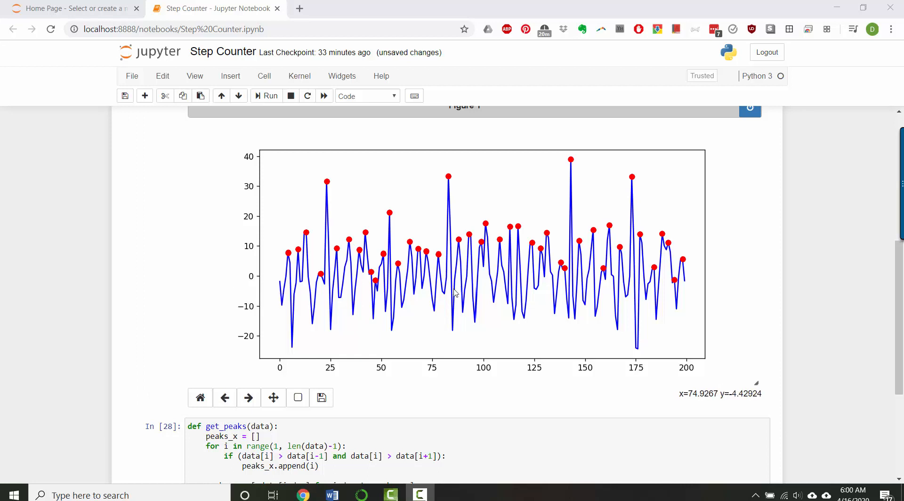